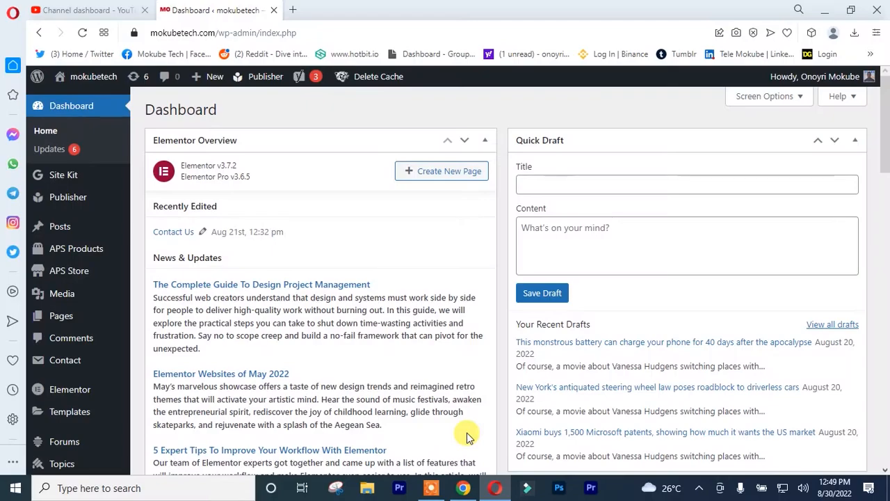
pyautogui.moveTo(124, 328)
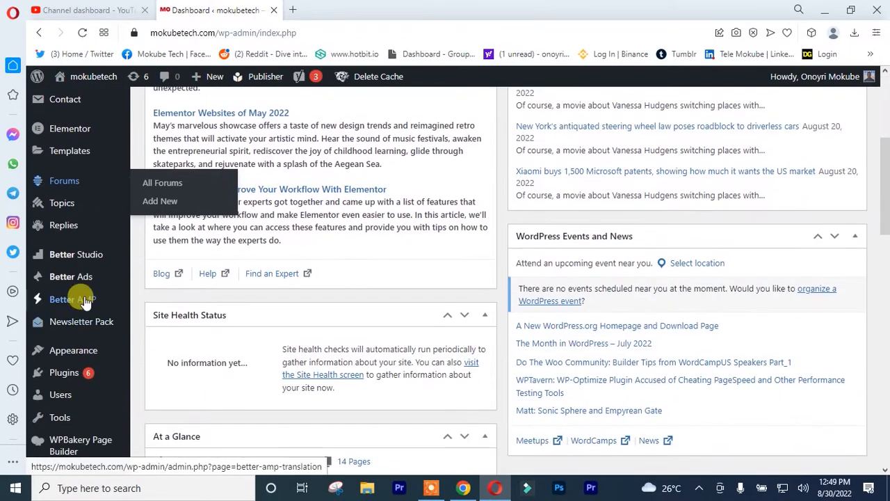
# Search the Add Plugins directory for 'WP Fastest Cache' and show the results.
pyautogui.scroll(-3)
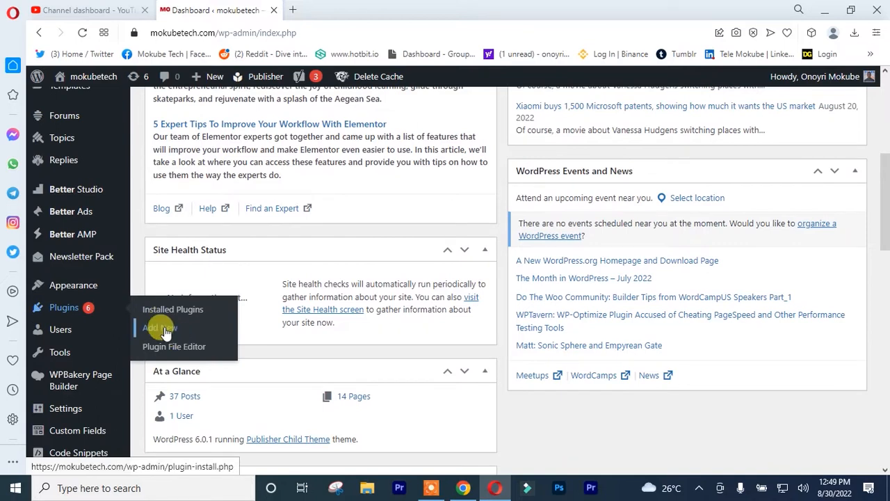
pyautogui.click(158, 328)
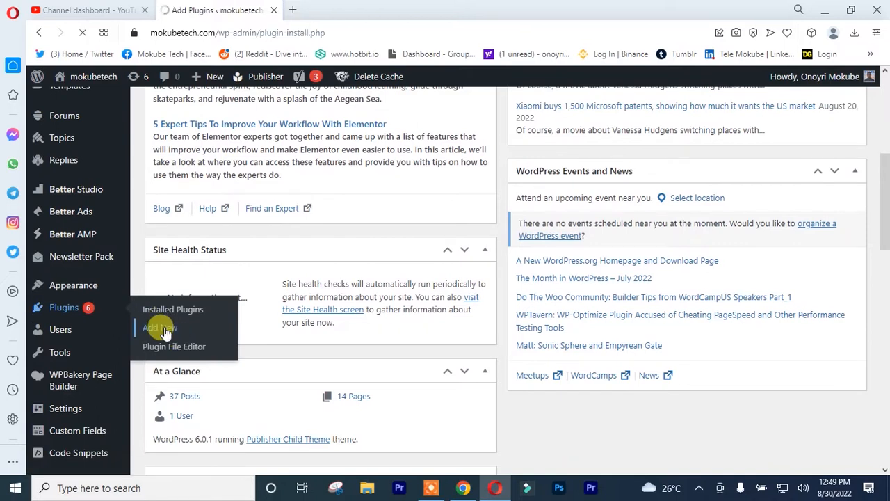
pyautogui.click(158, 328)
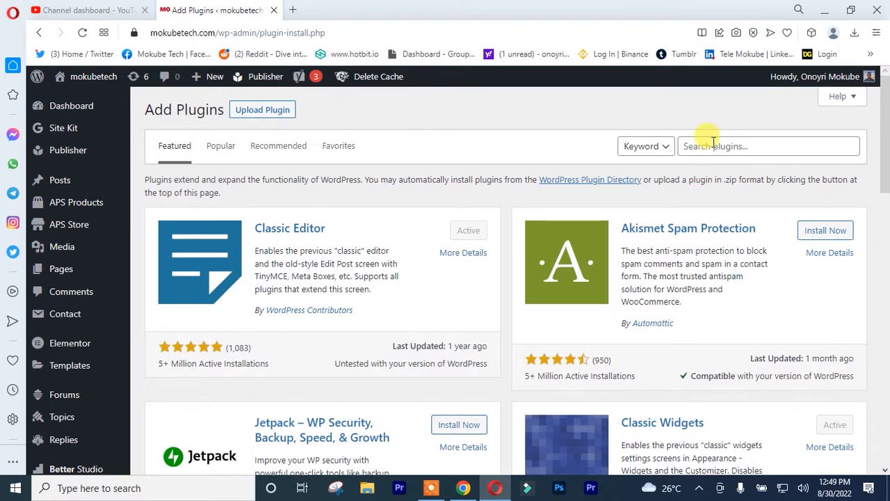
pyautogui.write('WP Fastest Cache')
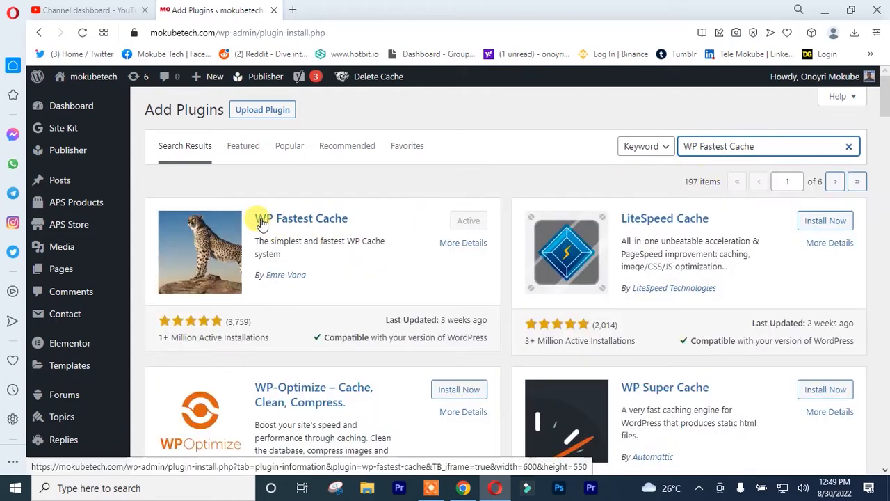
pyautogui.moveTo(423, 239)
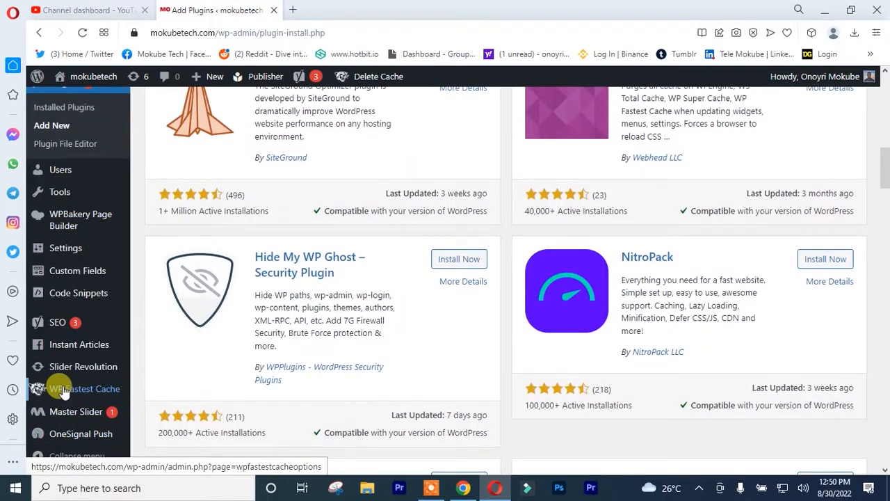
# In the WP Fastest Cache options, enable Cache System and Preload.
pyautogui.click(85, 389)
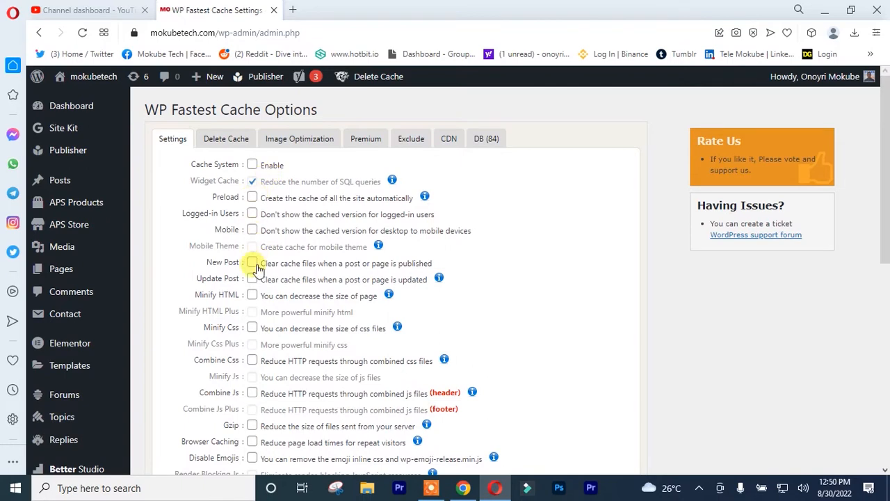
pyautogui.moveTo(186, 172)
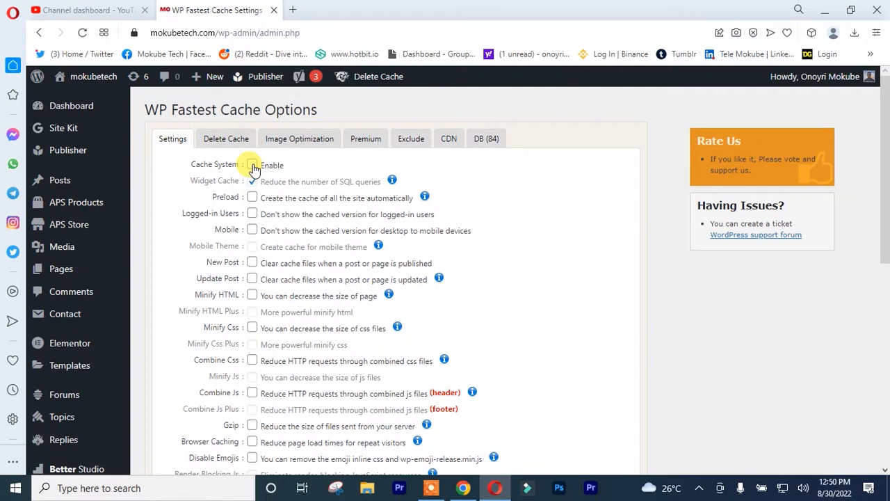
pyautogui.click(252, 164)
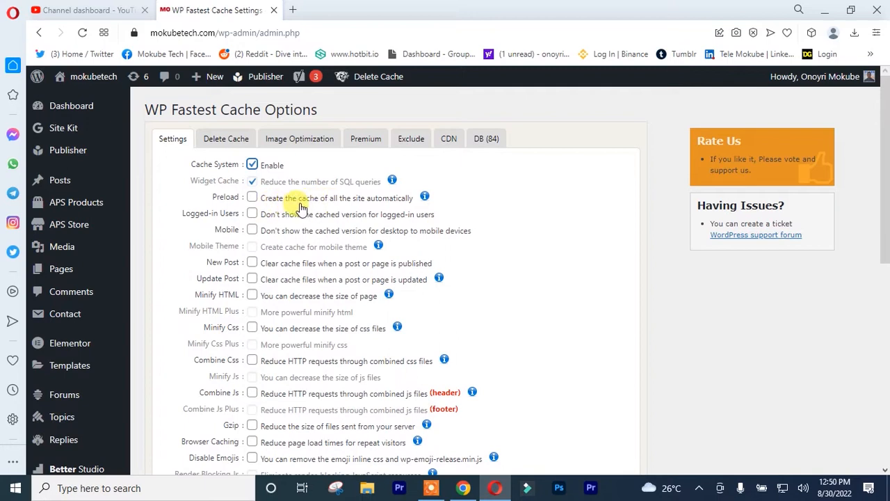
pyautogui.moveTo(351, 209)
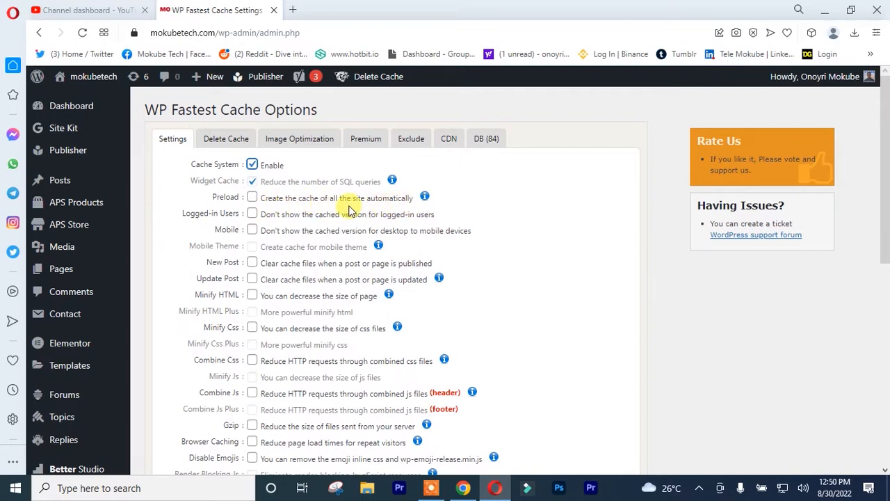
pyautogui.click(252, 198)
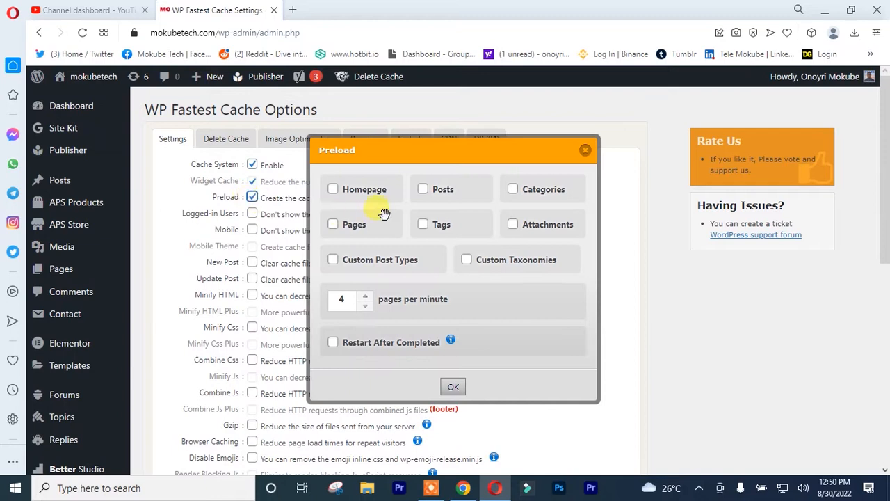
# Set preloading to cover Homepage, Pages and Posts and confirm the choices.
pyautogui.click(332, 189)
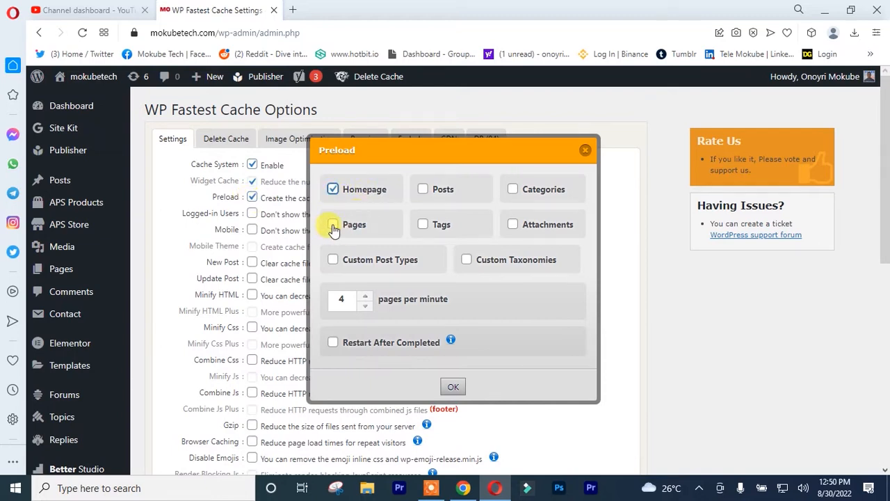
pyautogui.click(333, 224)
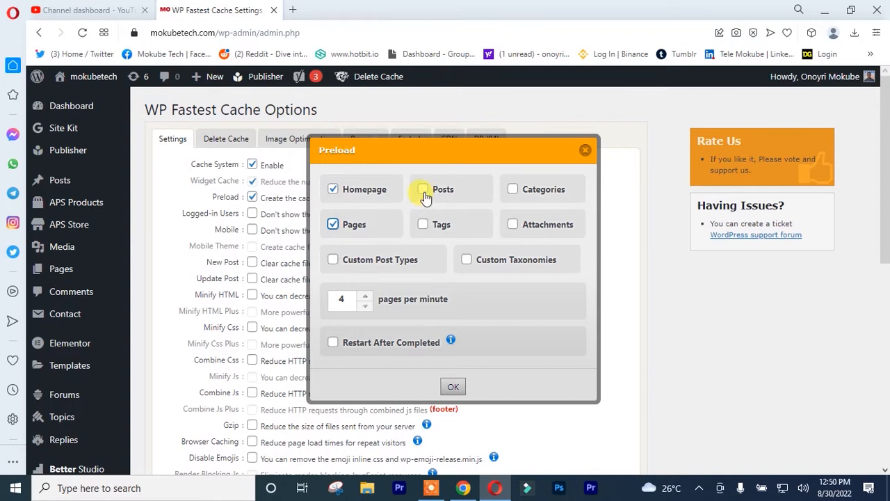
pyautogui.click(423, 190)
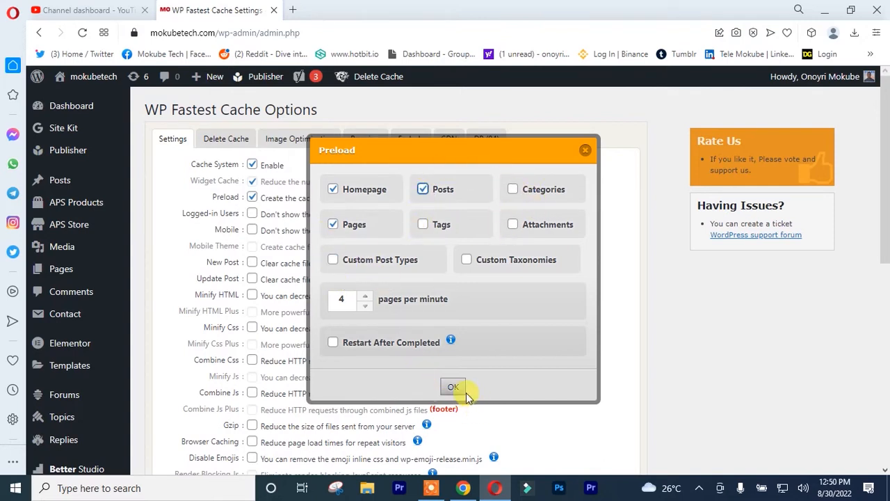
pyautogui.click(453, 387)
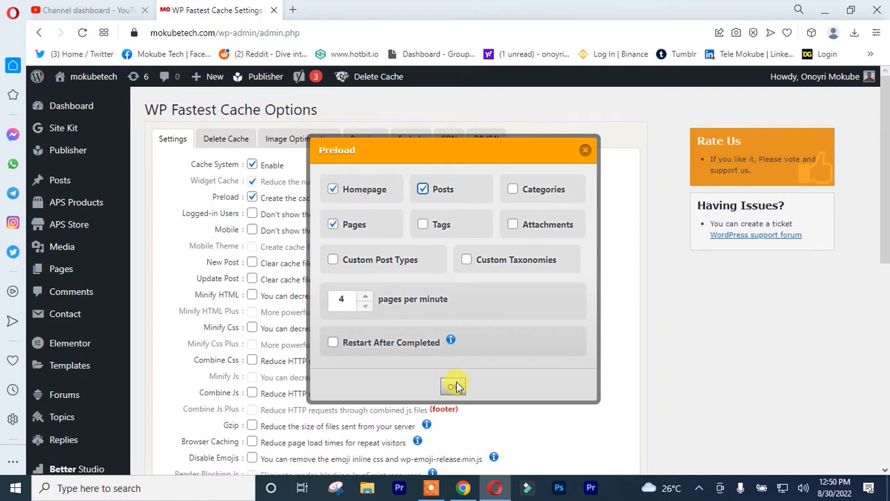
pyautogui.click(454, 387)
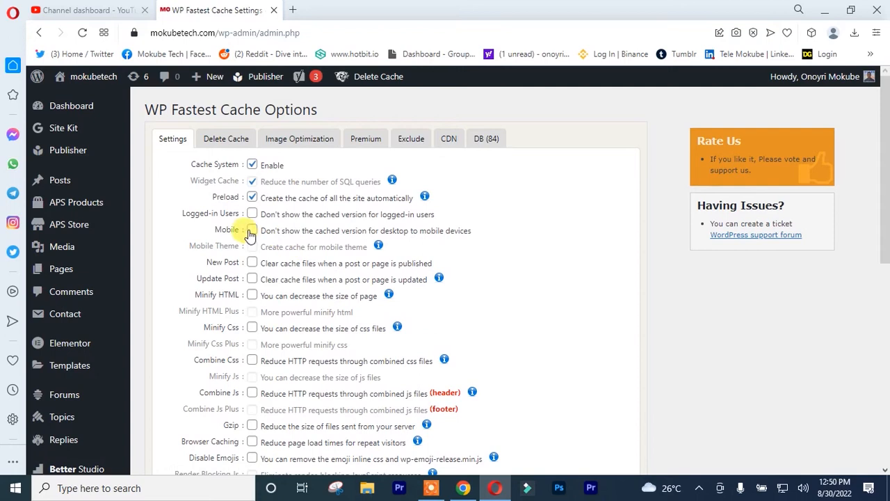
pyautogui.moveTo(277, 235)
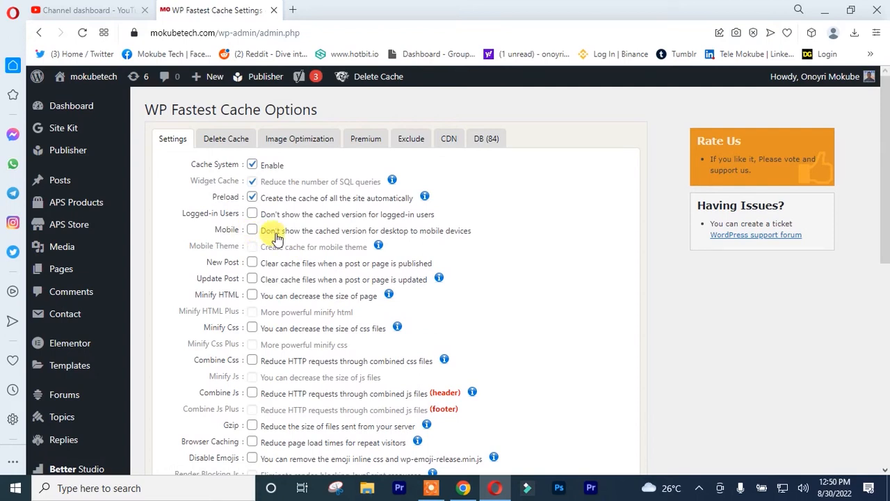
# Enable the Mobile option and cache clearing on New Post and Update Post.
pyautogui.click(252, 229)
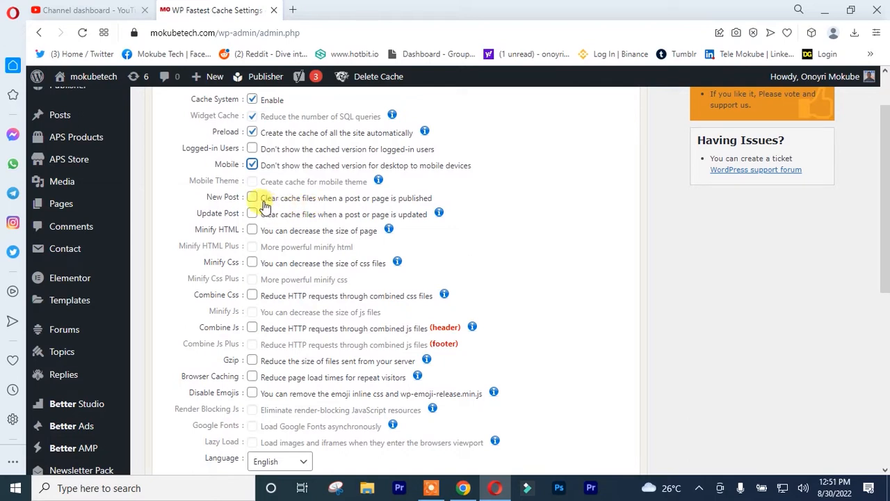
pyautogui.click(252, 198)
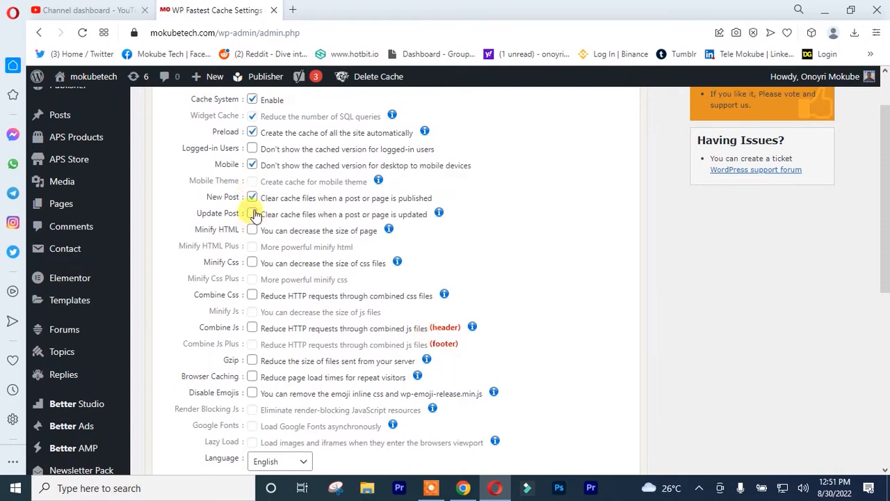
pyautogui.click(252, 214)
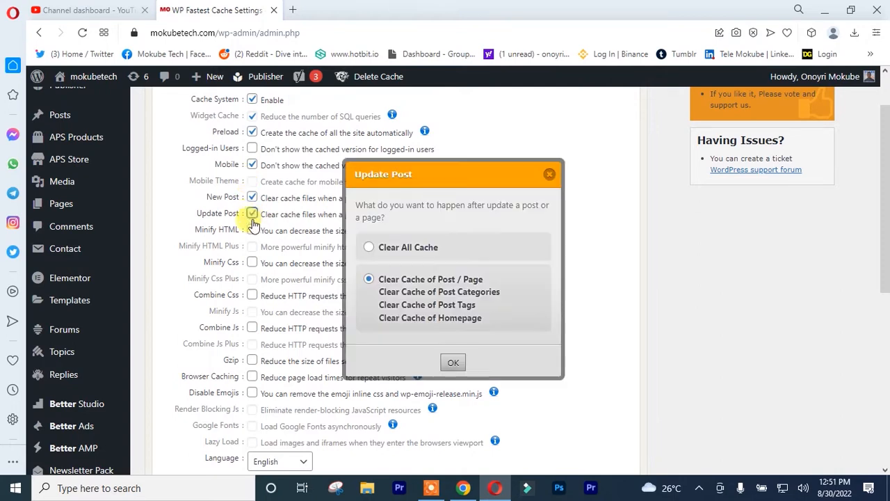
pyautogui.click(369, 248)
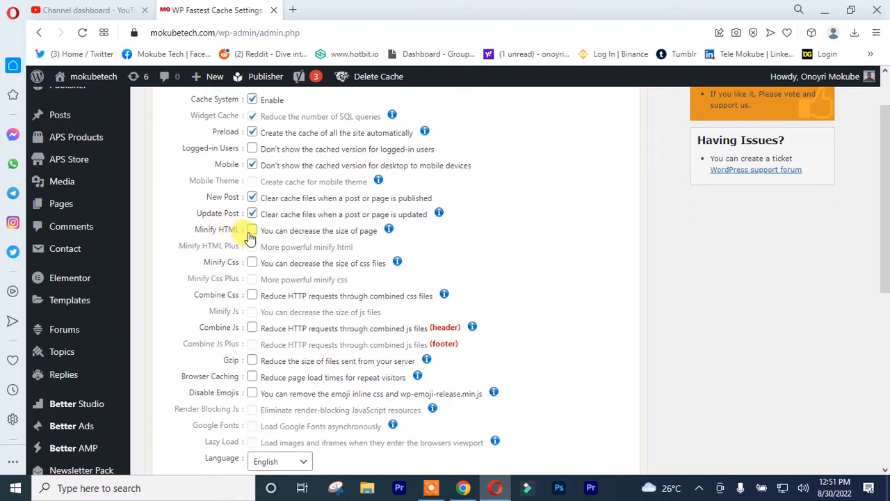
# Enable Minify HTML, Minify Css, Combine Css/Js and Disable Emojis, reaching the Submit button.
pyautogui.click(252, 231)
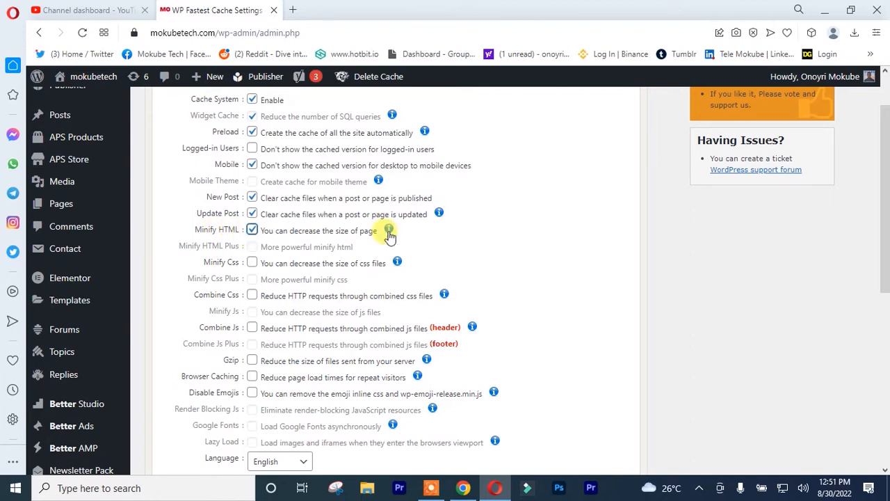
pyautogui.scroll(-3)
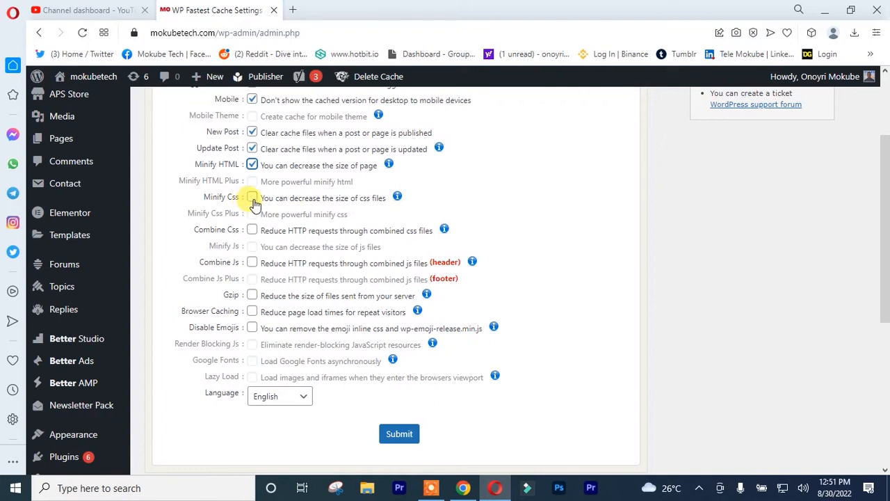
pyautogui.click(252, 198)
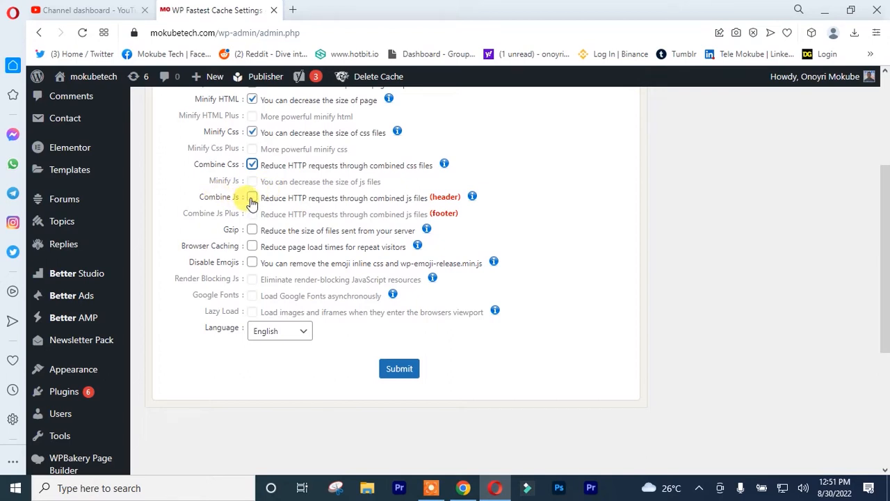
pyautogui.click(251, 198)
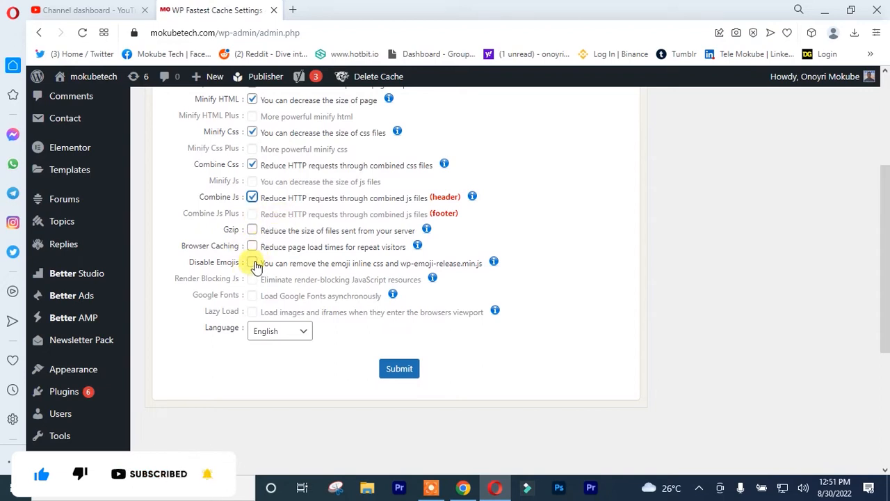
pyautogui.click(252, 263)
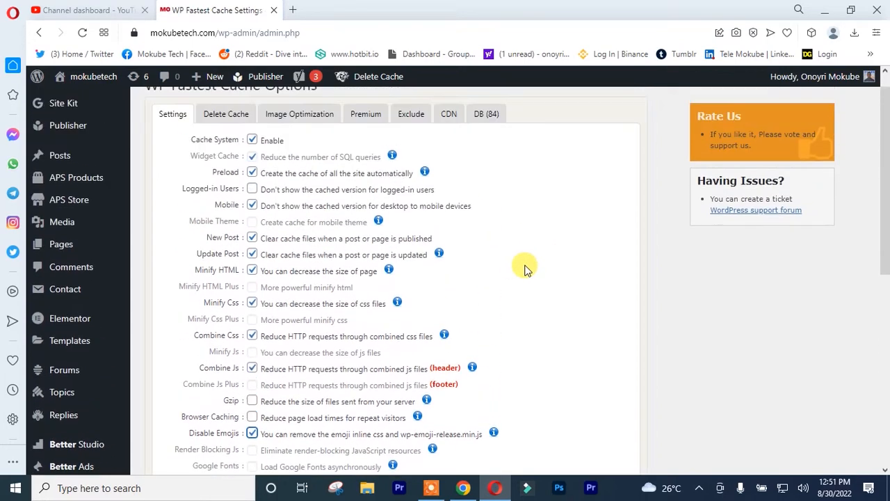
pyautogui.scroll(-3)
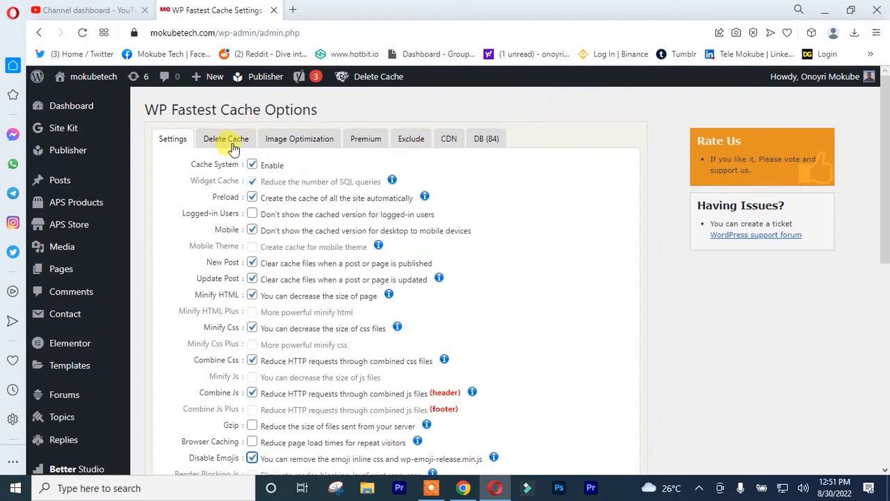
pyautogui.scroll(-3)
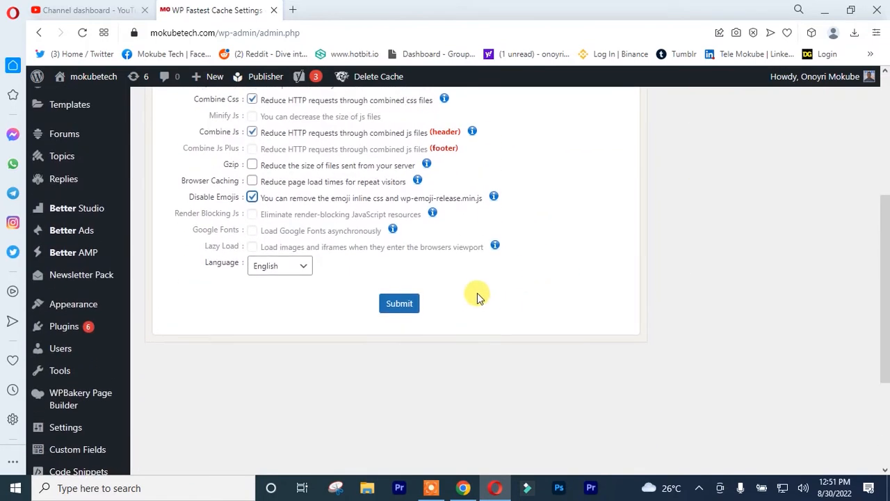
# Save the cache settings, then clear all cached files from the Delete Cache page.
pyautogui.click(400, 304)
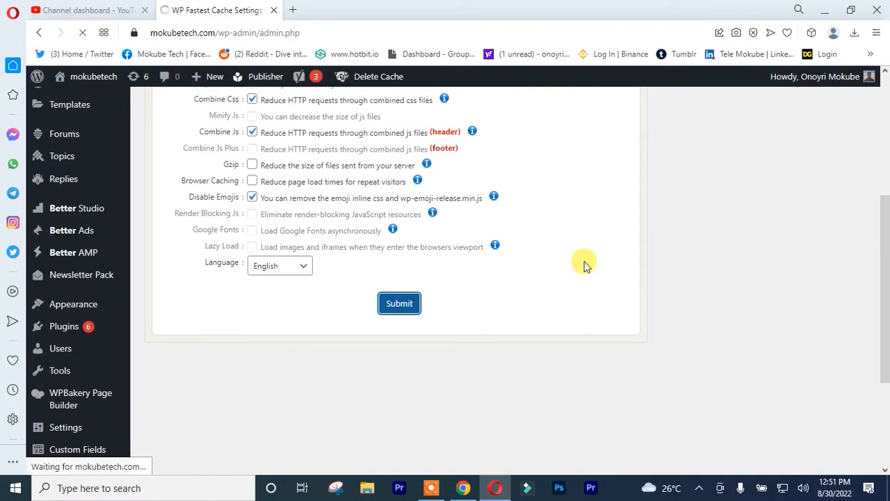
pyautogui.click(398, 304)
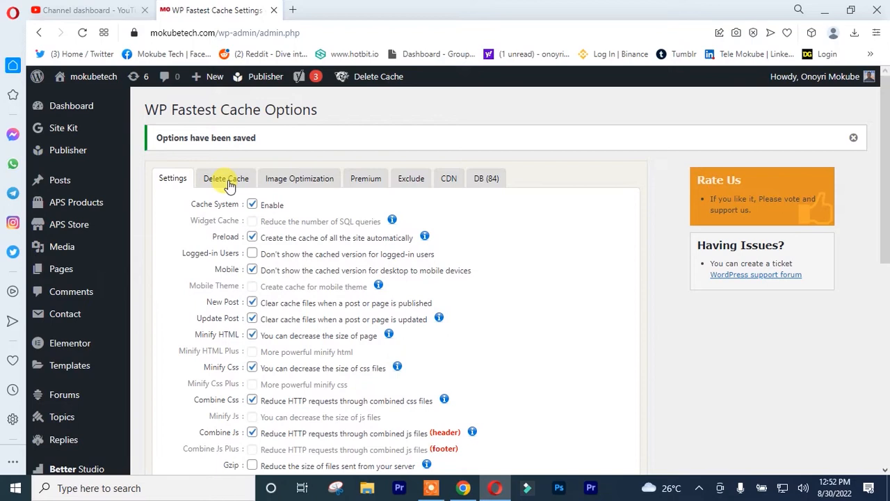
pyautogui.click(226, 178)
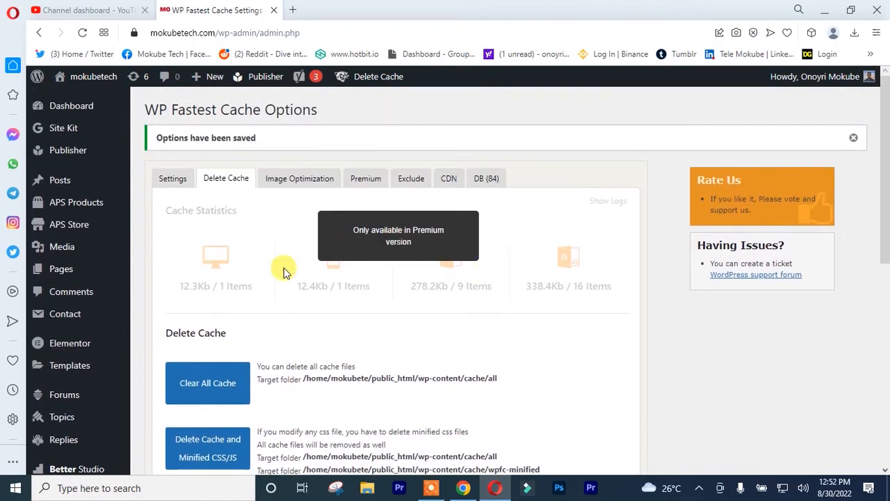
pyautogui.scroll(-3)
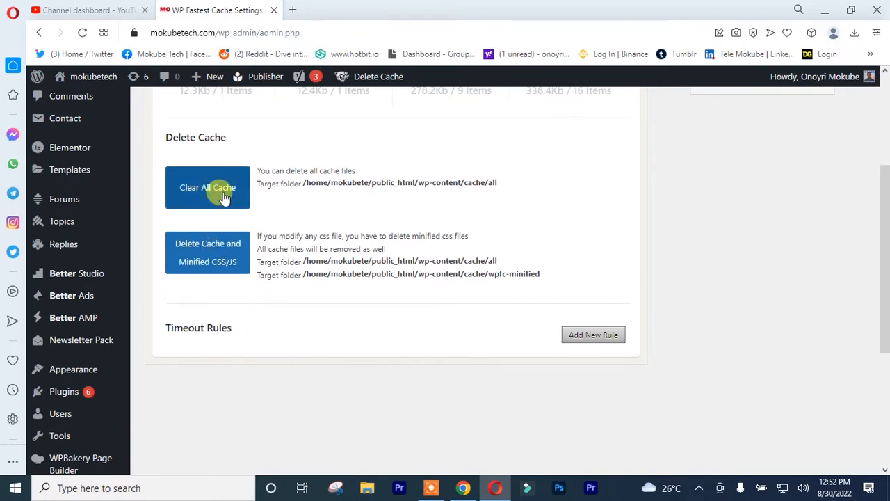
pyautogui.click(207, 186)
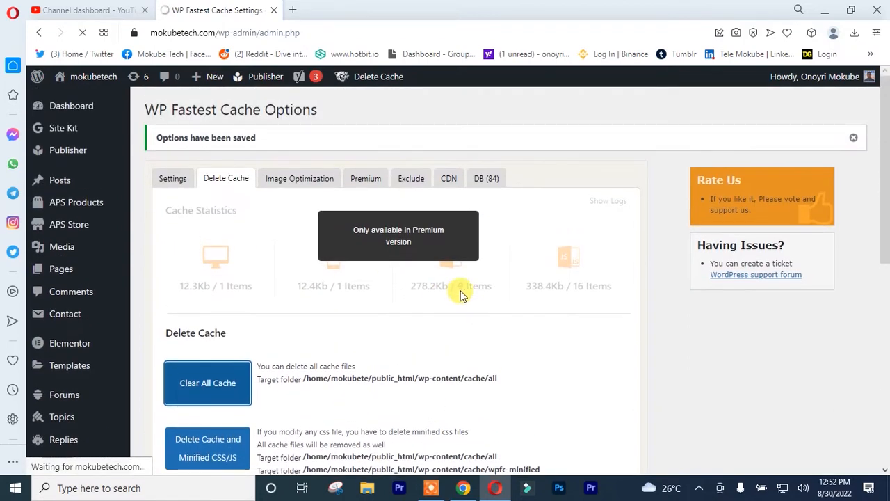
pyautogui.click(207, 382)
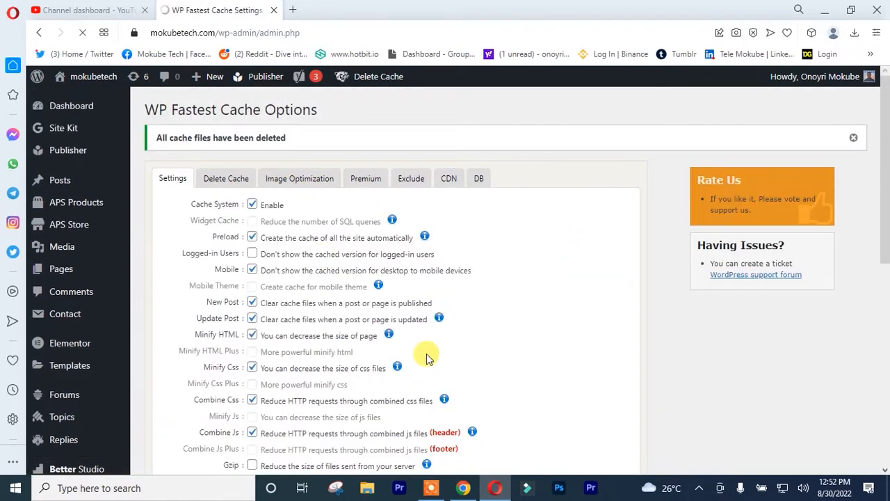
pyautogui.click(225, 178)
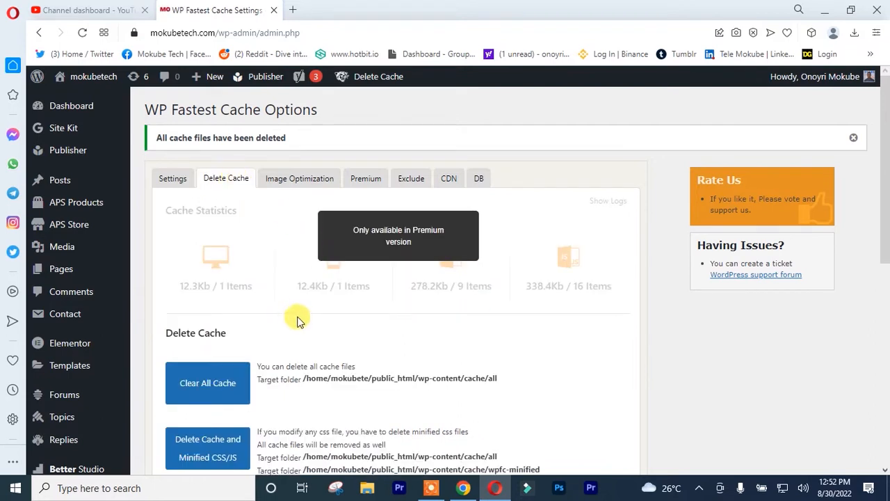
# Look over the Image Optimization, DB and Premium tabs and return to Delete Cache.
pyautogui.click(299, 179)
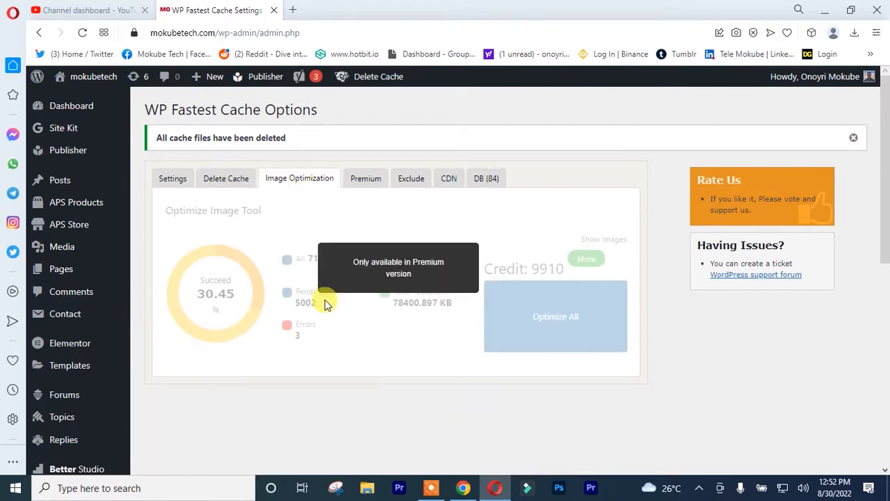
pyautogui.scroll(-3)
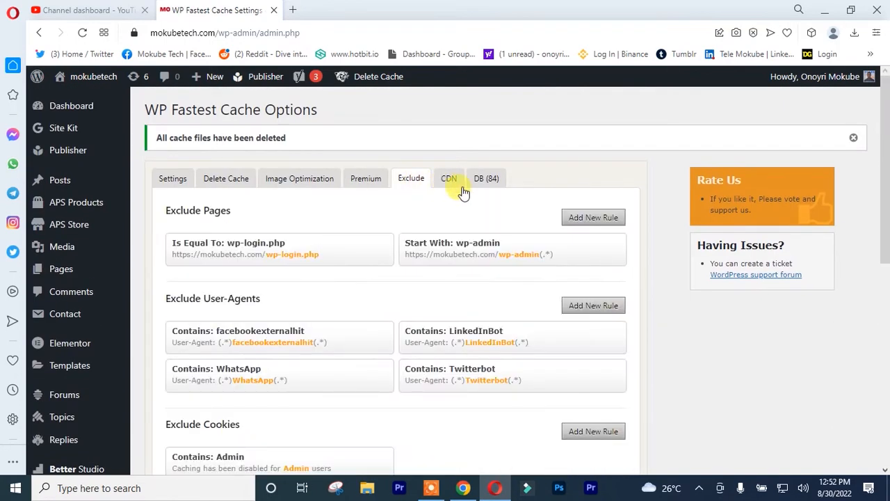
pyautogui.click(487, 178)
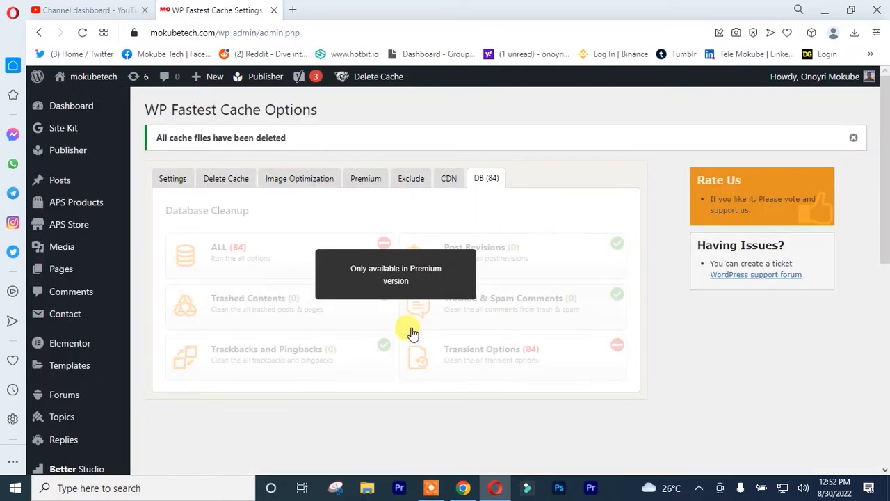
pyautogui.moveTo(222, 156)
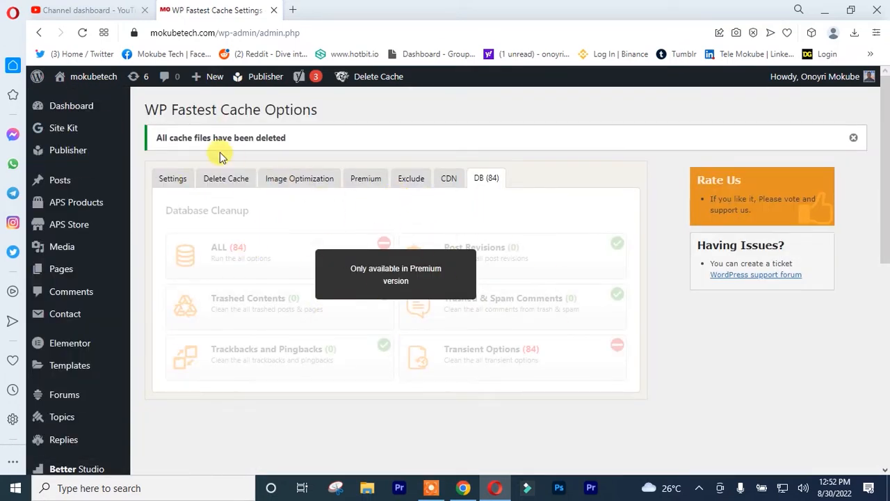
pyautogui.click(364, 179)
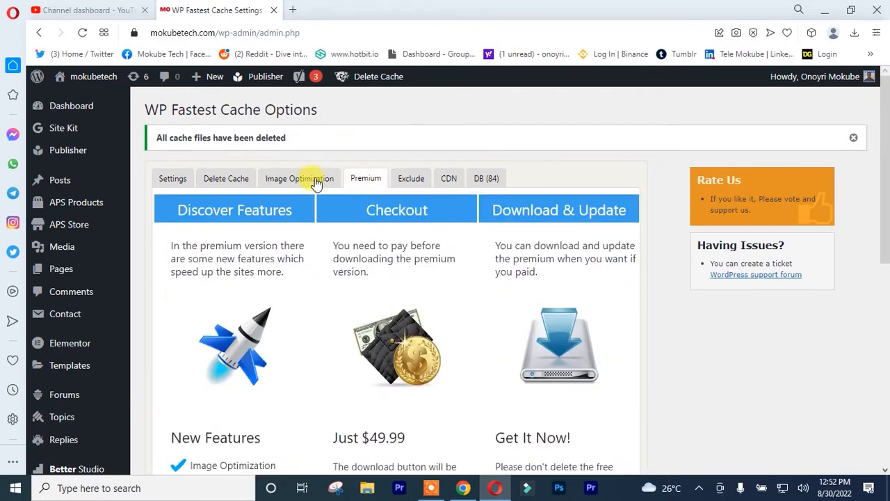
pyautogui.click(225, 178)
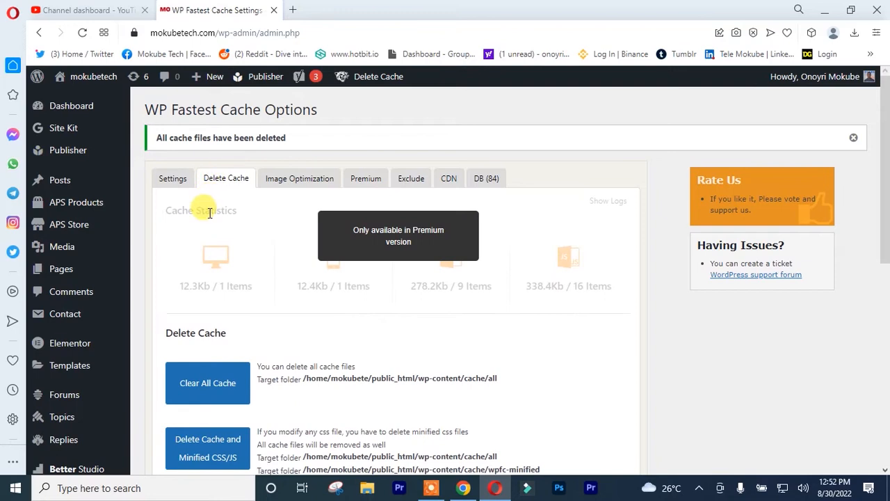
# Go to Installed Plugins and scroll down to WP Fastest Cache Premium.
pyautogui.click(172, 178)
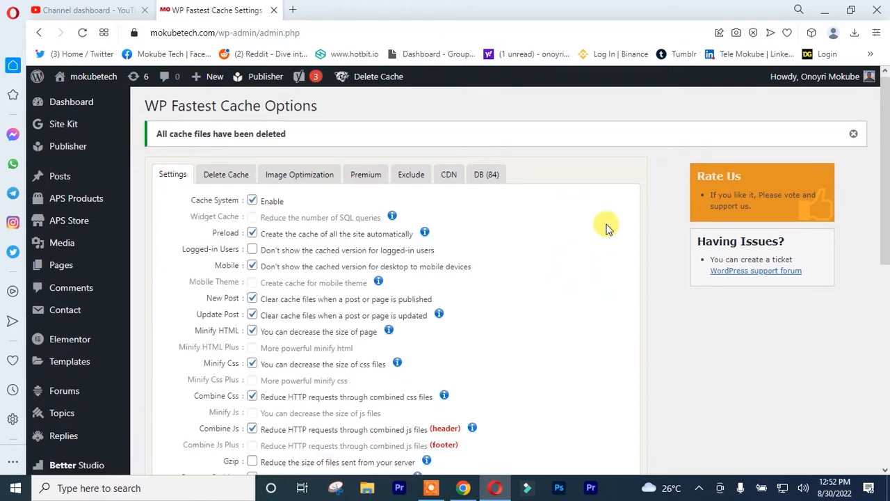
pyautogui.scroll(-3)
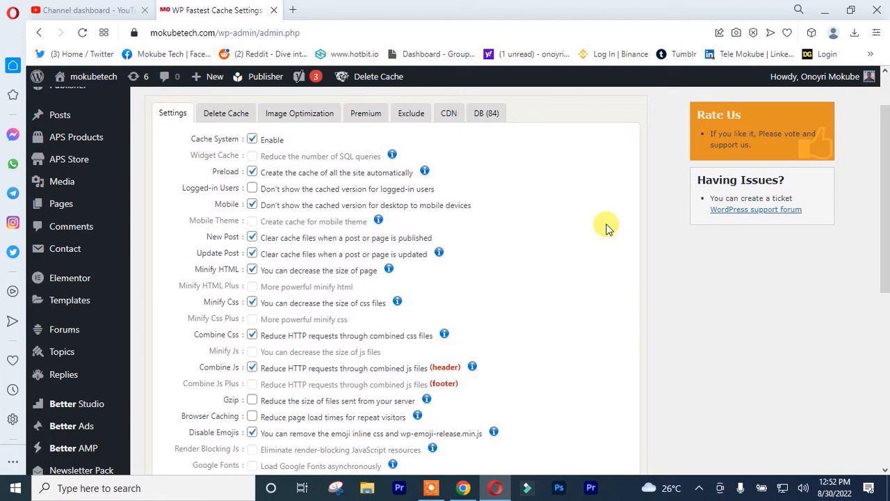
pyautogui.scroll(-3)
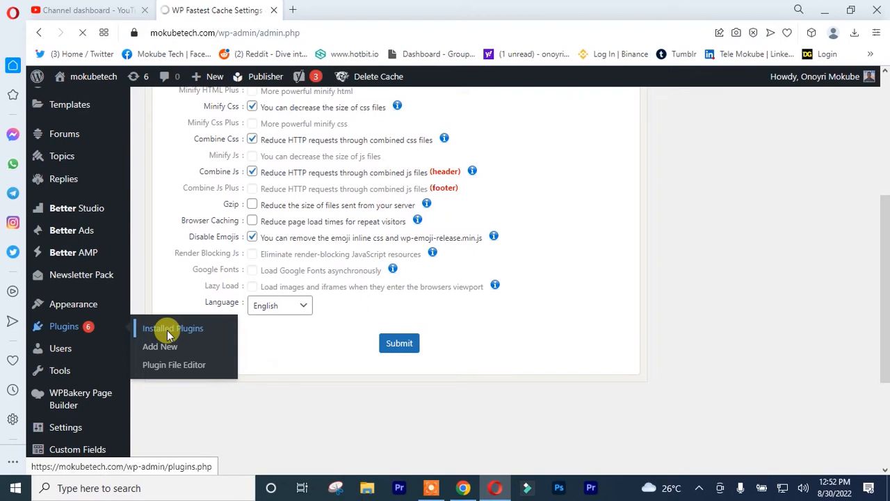
pyautogui.click(172, 329)
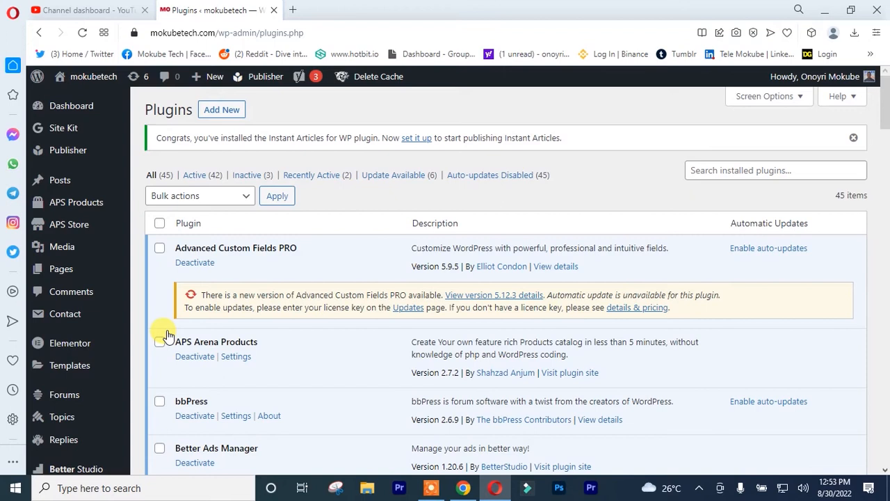
pyautogui.scroll(-3)
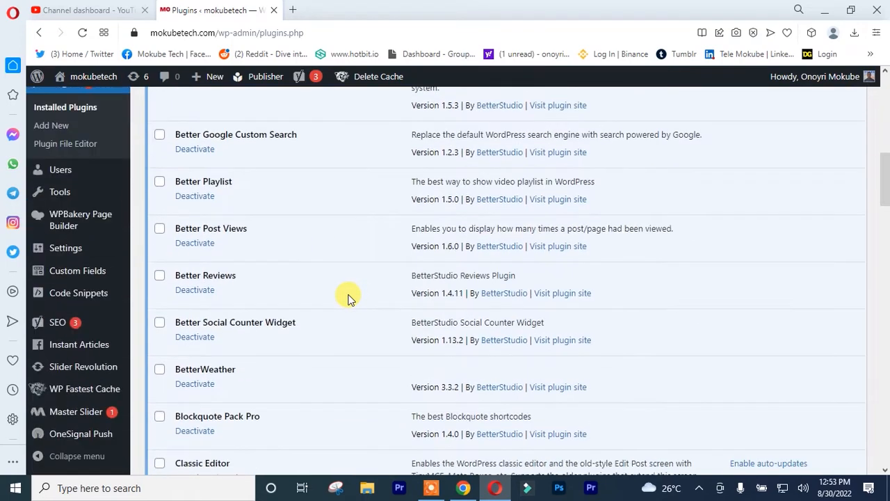
pyautogui.scroll(-3)
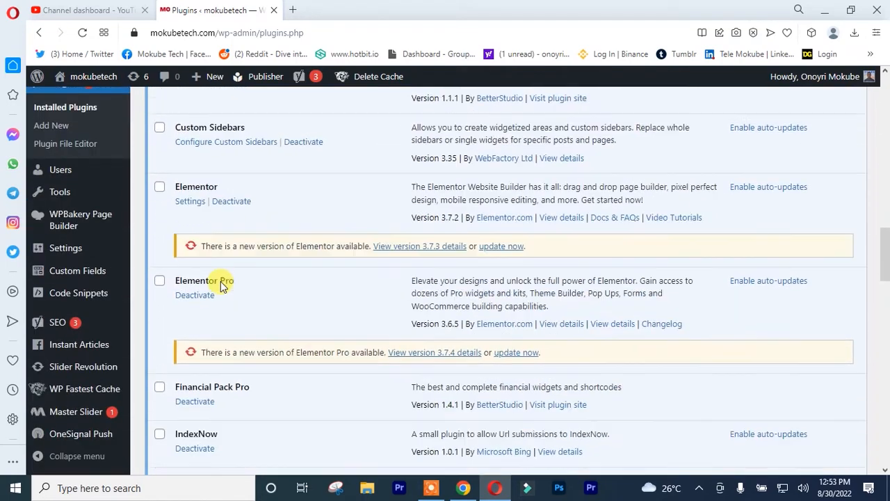
pyautogui.scroll(-3)
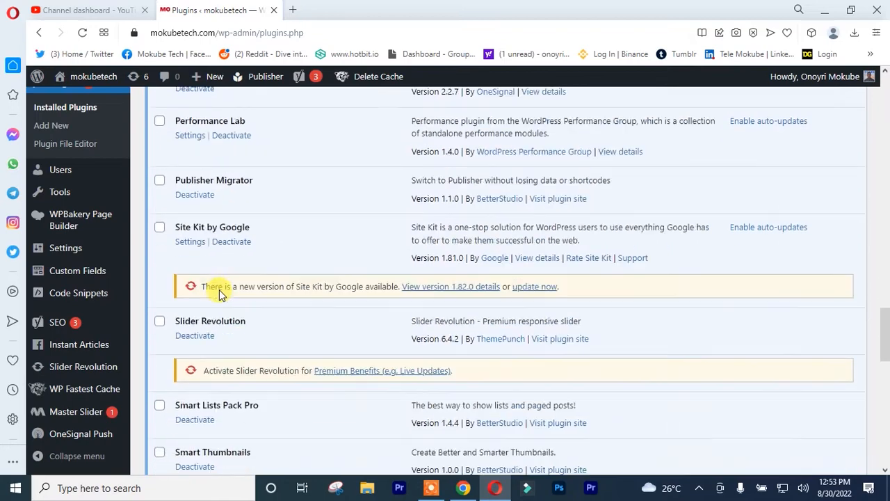
pyautogui.scroll(-3)
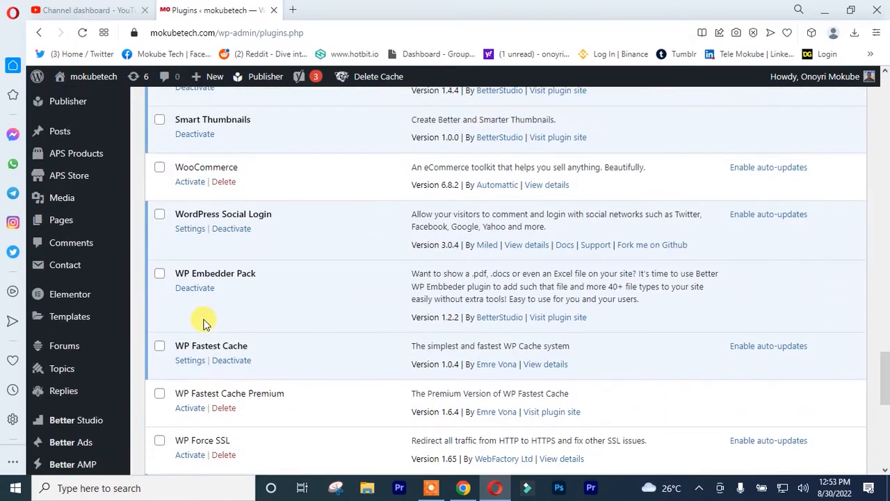
pyautogui.scroll(-3)
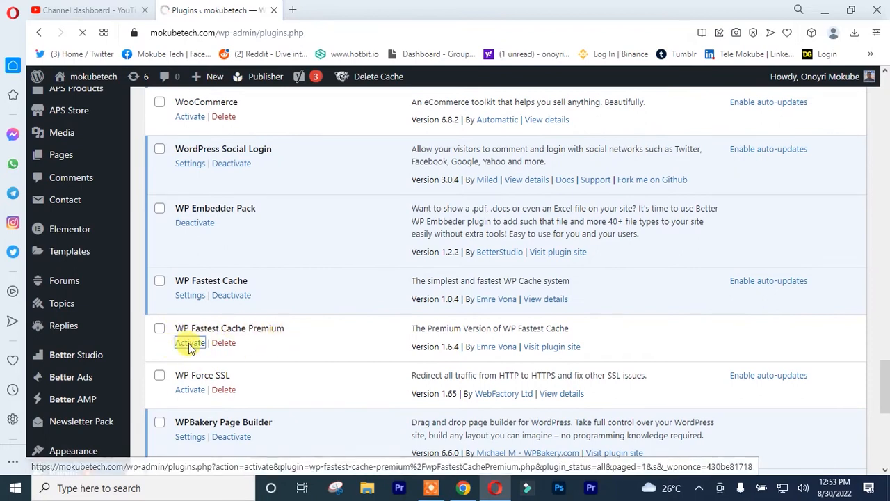
# Activate the WP Fastest Cache Premium plugin.
pyautogui.click(190, 343)
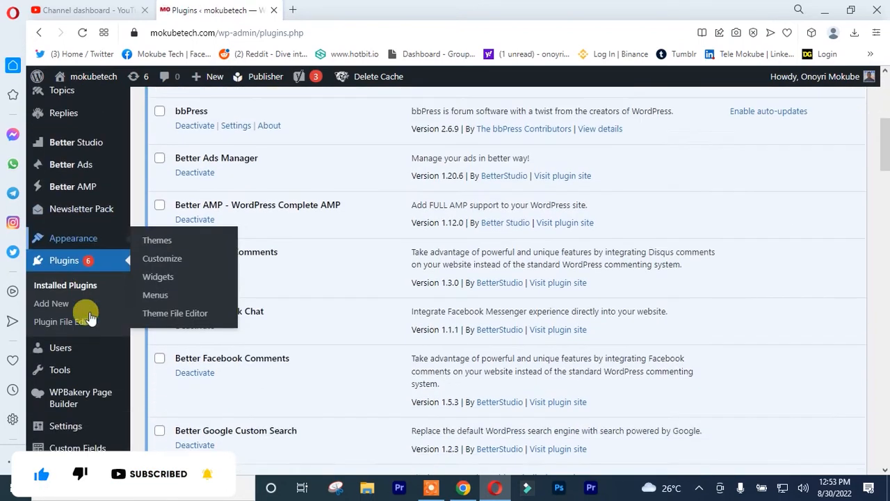
pyautogui.scroll(-3)
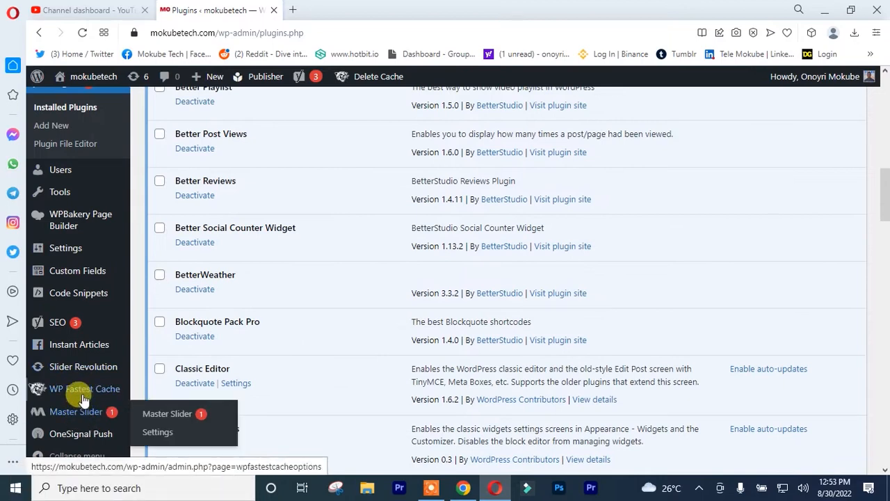
# Reopen the WP Fastest Cache options and clear all cached files from Delete Cache.
pyautogui.click(87, 388)
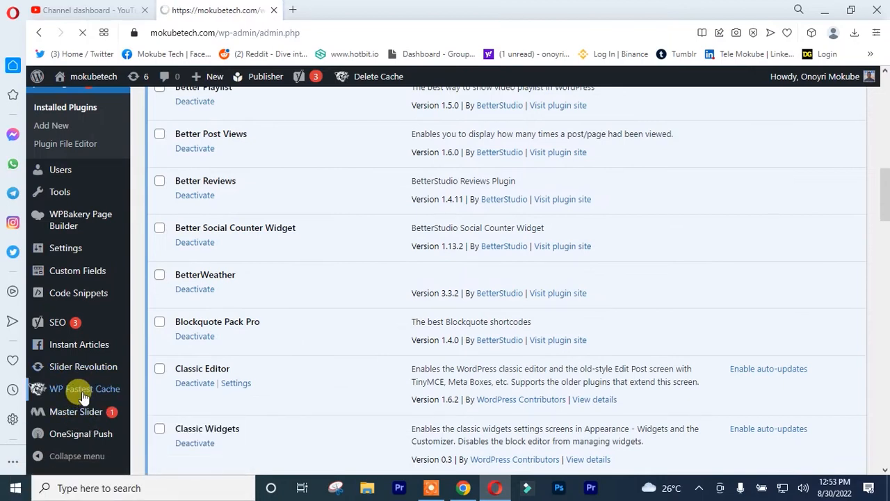
pyautogui.click(82, 390)
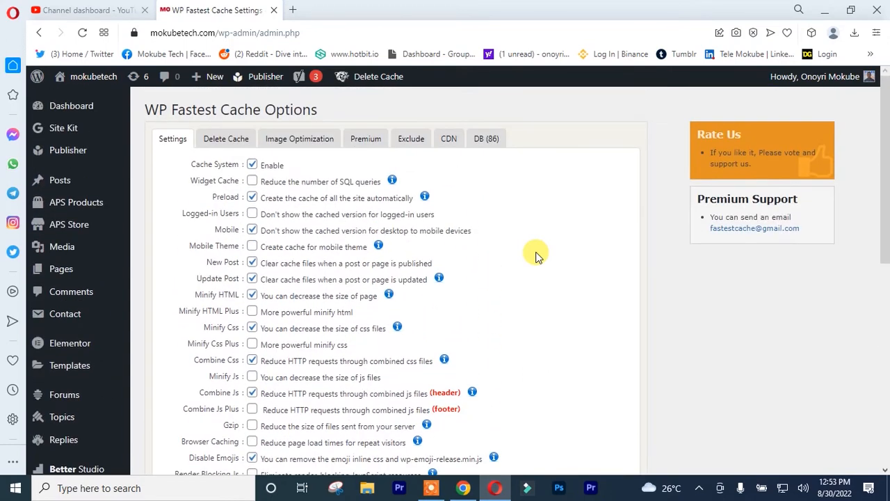
pyautogui.click(226, 139)
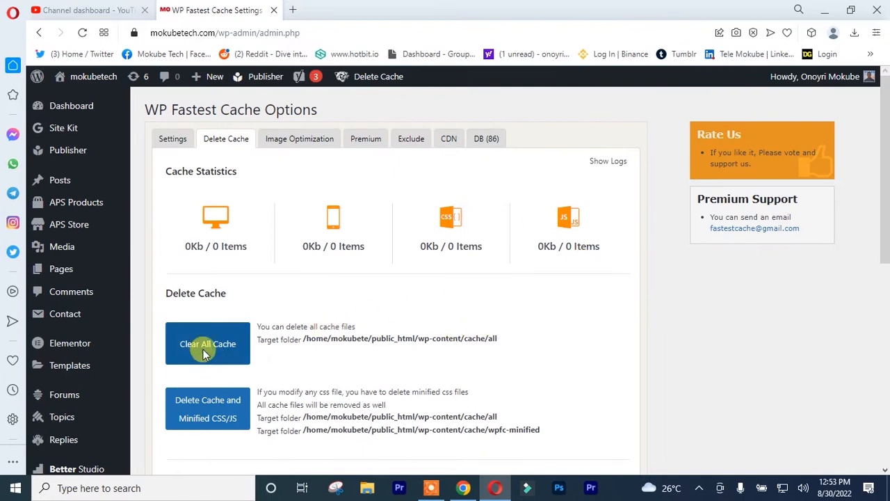
pyautogui.click(207, 344)
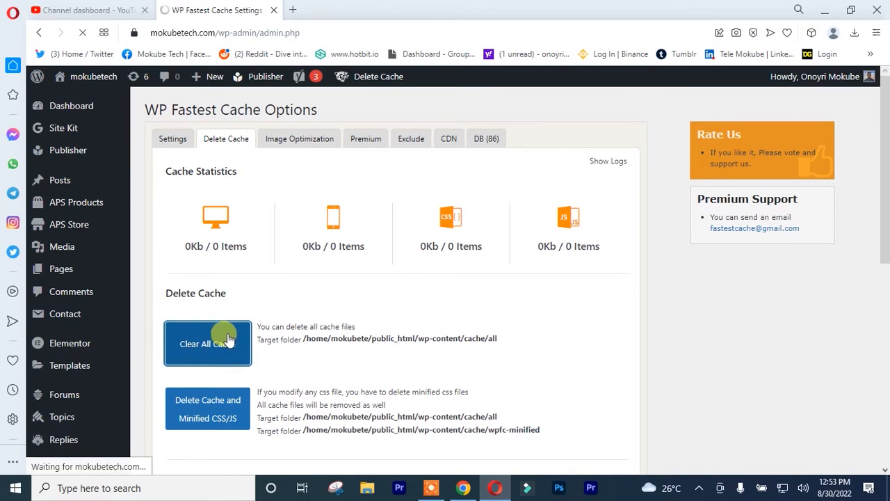
pyautogui.click(207, 342)
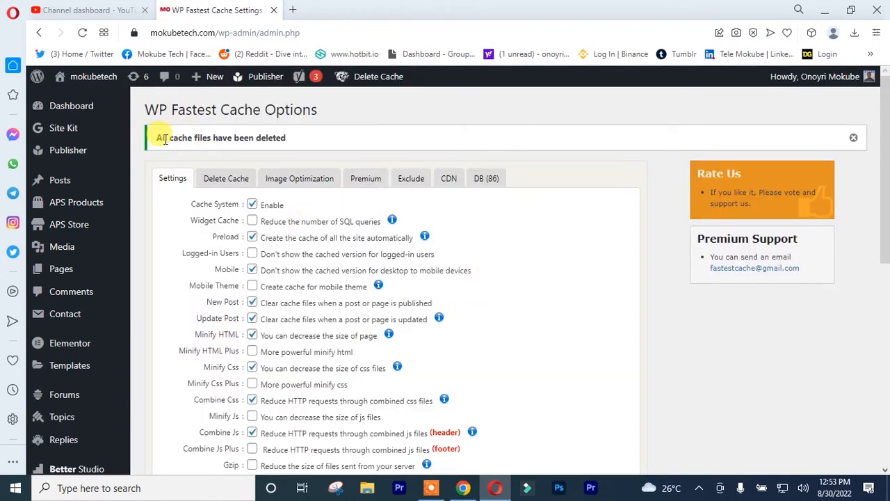
# Delete the cache together with the minified CSS and JS files.
pyautogui.click(225, 179)
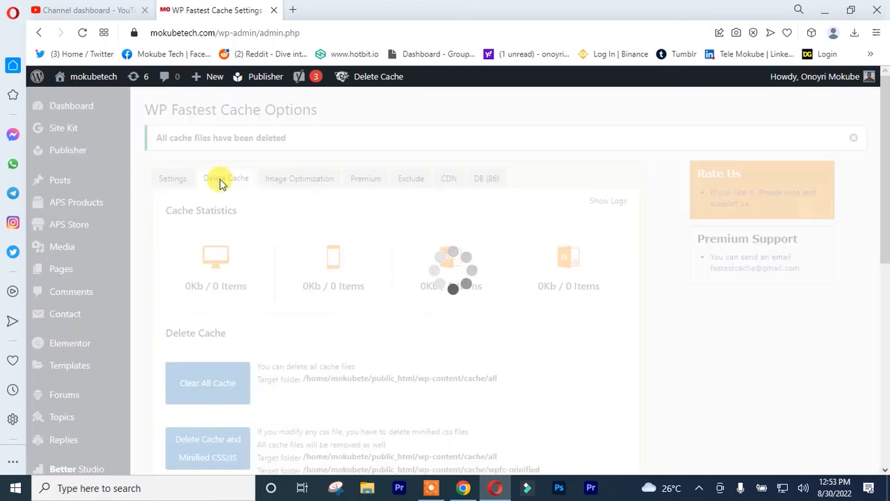
pyautogui.scroll(-3)
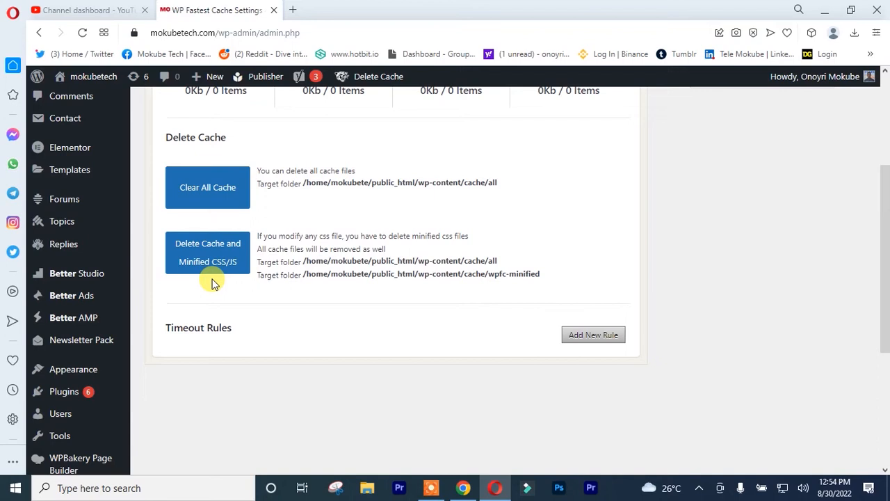
pyautogui.click(207, 252)
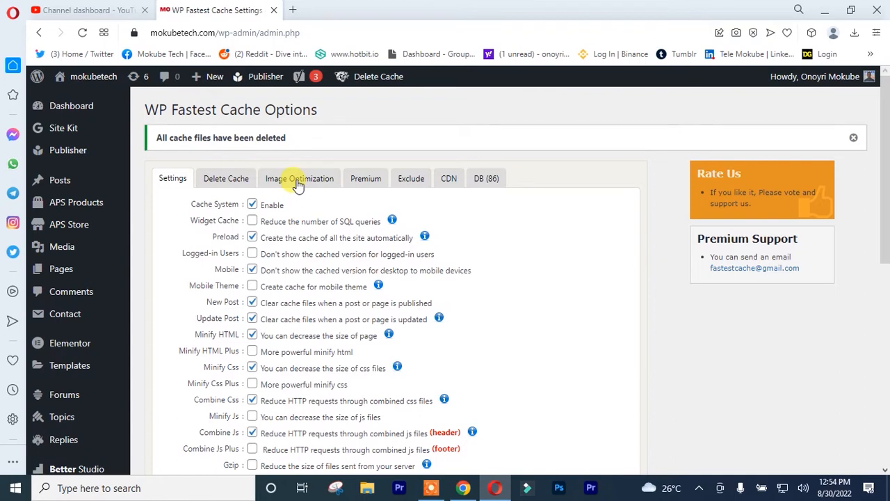
# Review the Image Optimization, Premium, Exclude and CDN pages.
pyautogui.click(300, 178)
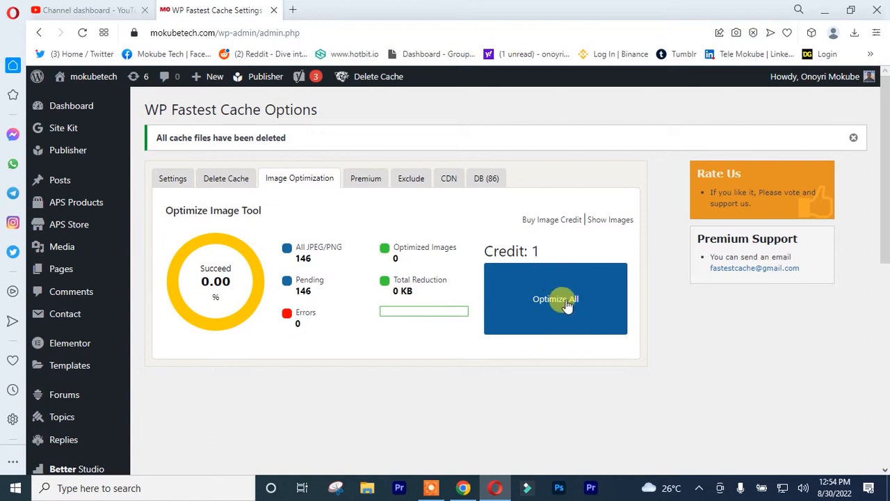
pyautogui.moveTo(597, 309)
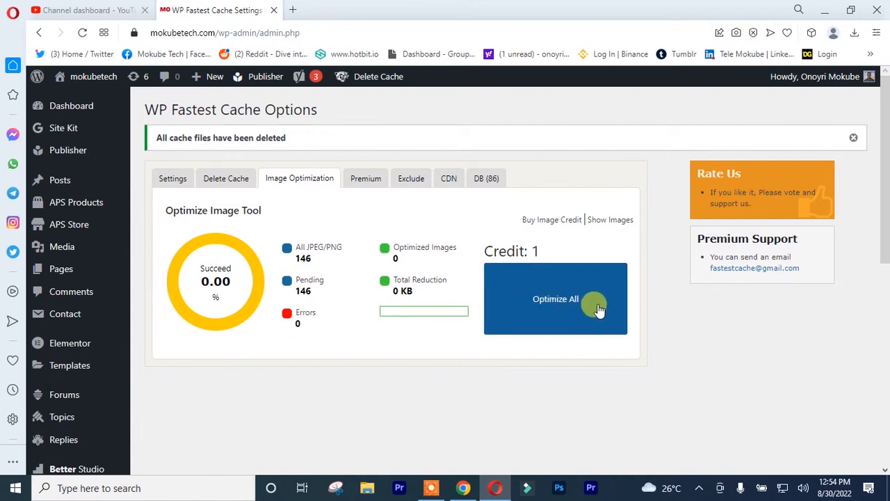
pyautogui.click(366, 178)
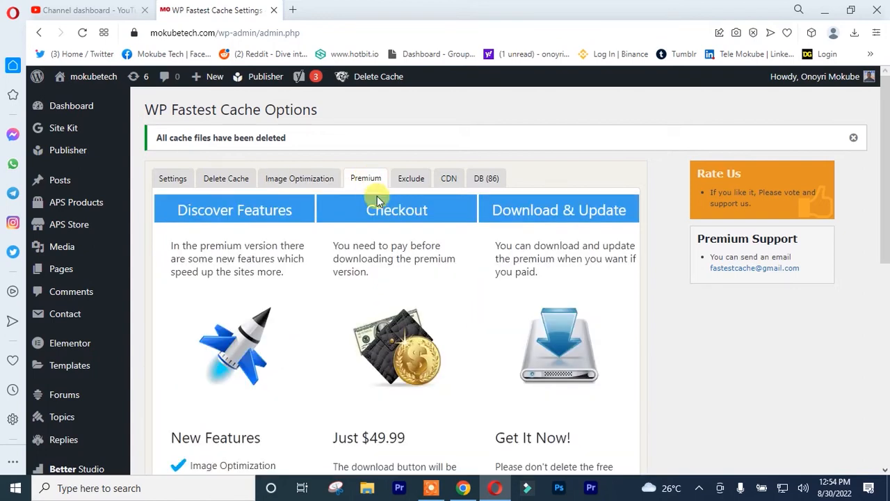
pyautogui.click(411, 178)
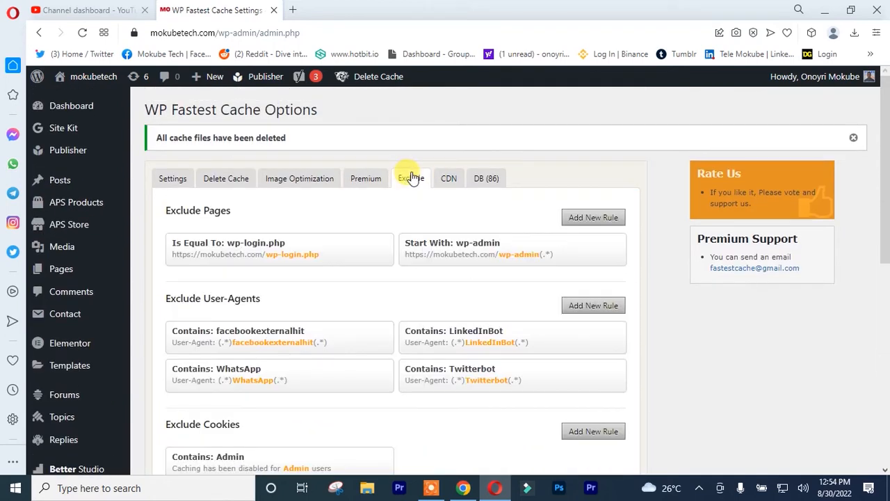
pyautogui.moveTo(221, 228)
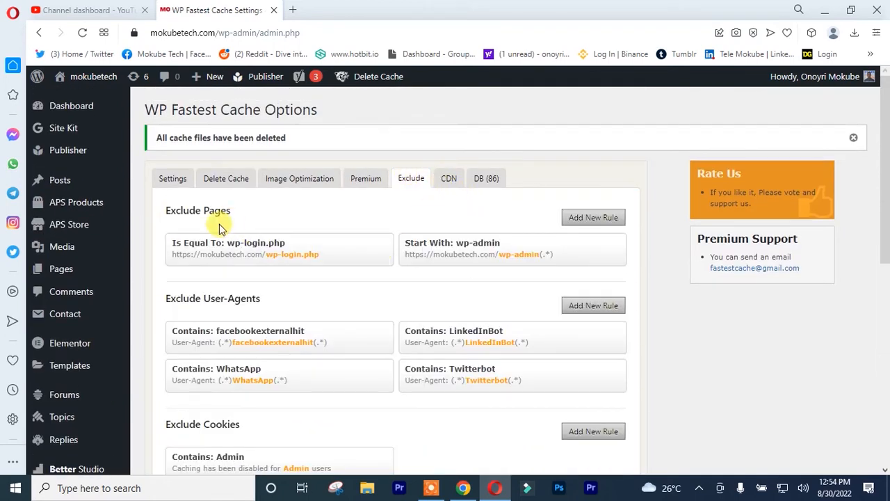
pyautogui.scroll(-3)
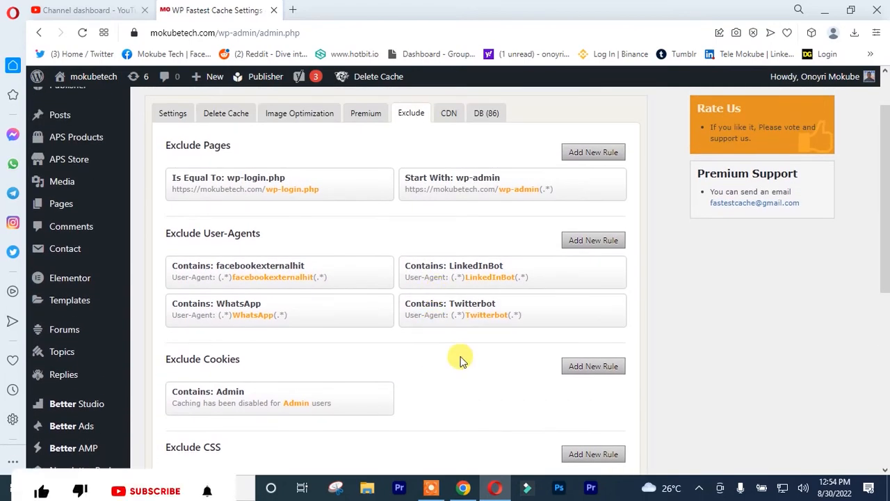
pyautogui.click(379, 76)
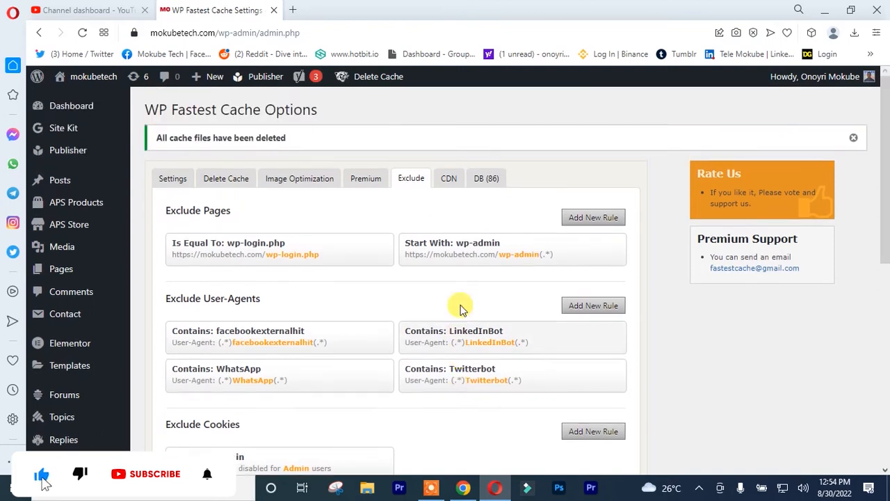
pyautogui.click(448, 178)
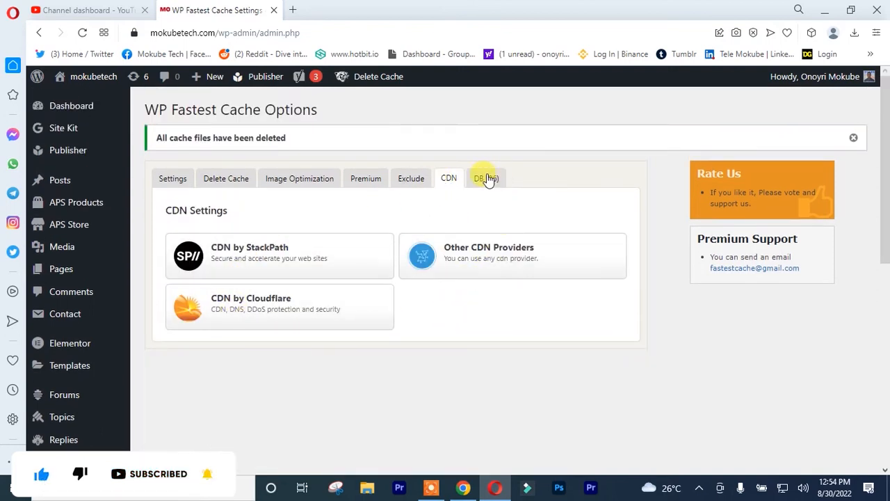
# Clean all 88 items on the DB page and return to the Settings list.
pyautogui.click(485, 178)
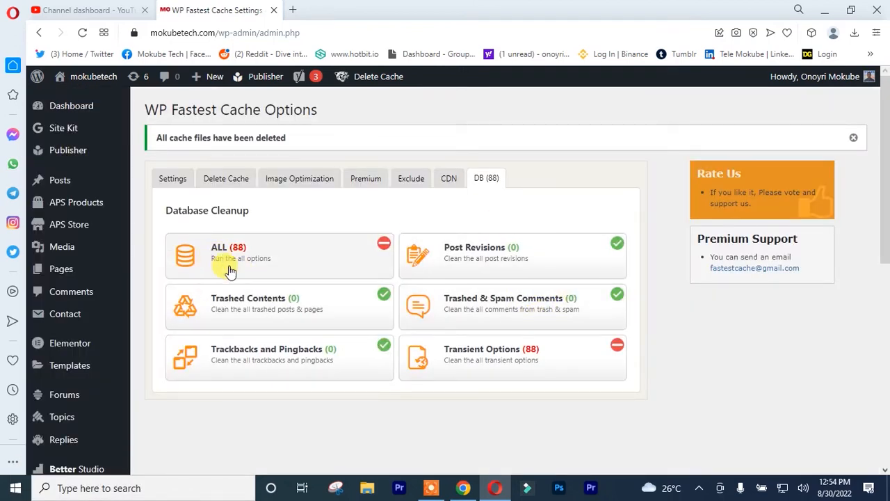
pyautogui.click(230, 270)
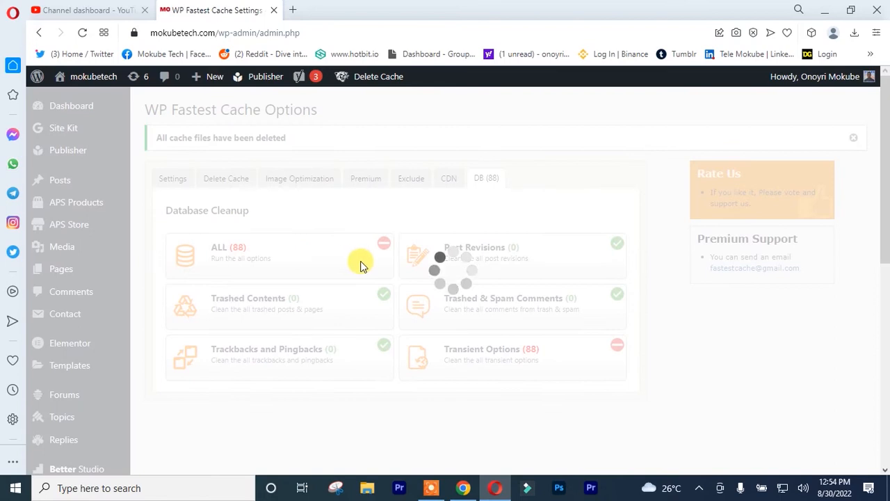
pyautogui.click(172, 178)
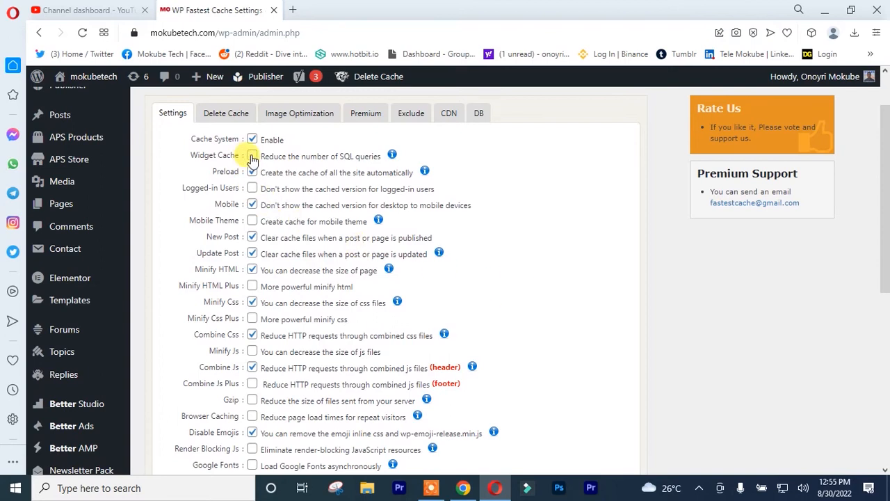
# Enable Widget Cache, Minify Js, Combine Js Plus, Google Fonts and Lazy Load, dismissing the placeholder prompt.
pyautogui.click(252, 156)
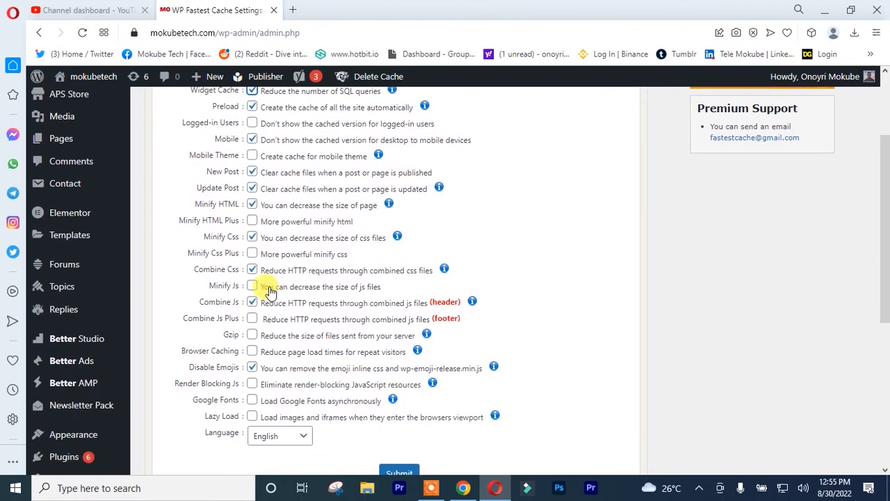
pyautogui.click(252, 287)
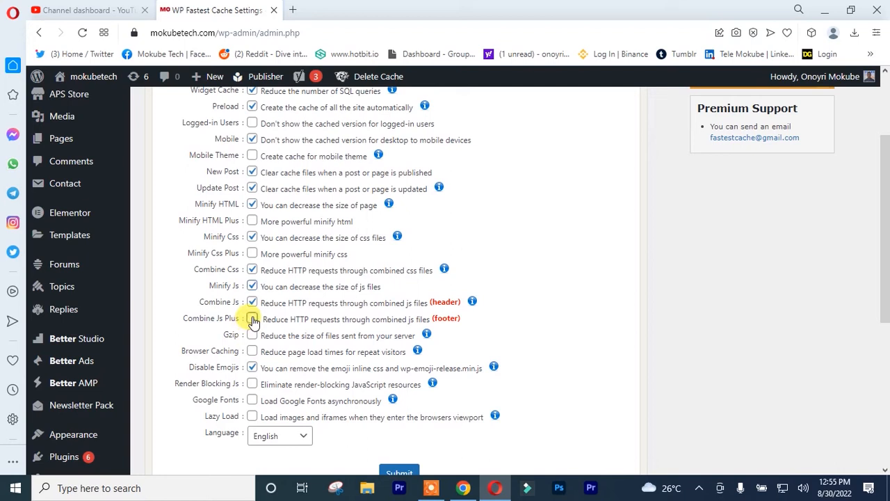
pyautogui.click(251, 318)
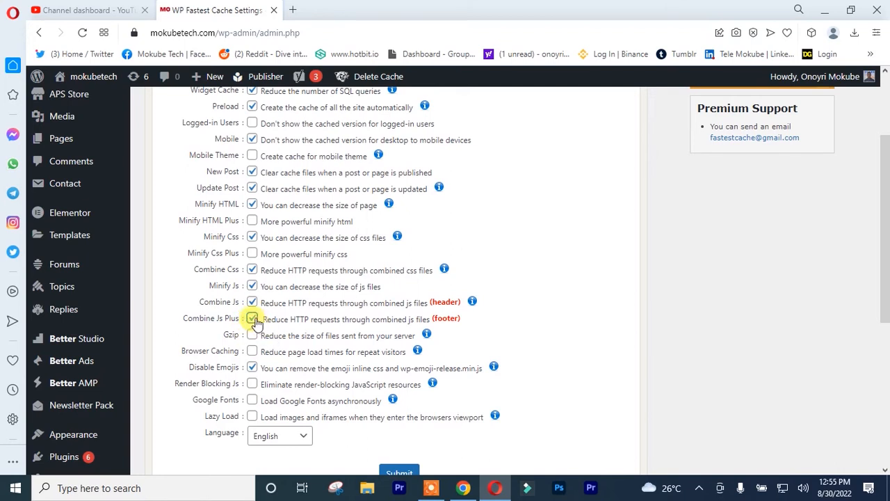
pyautogui.click(252, 318)
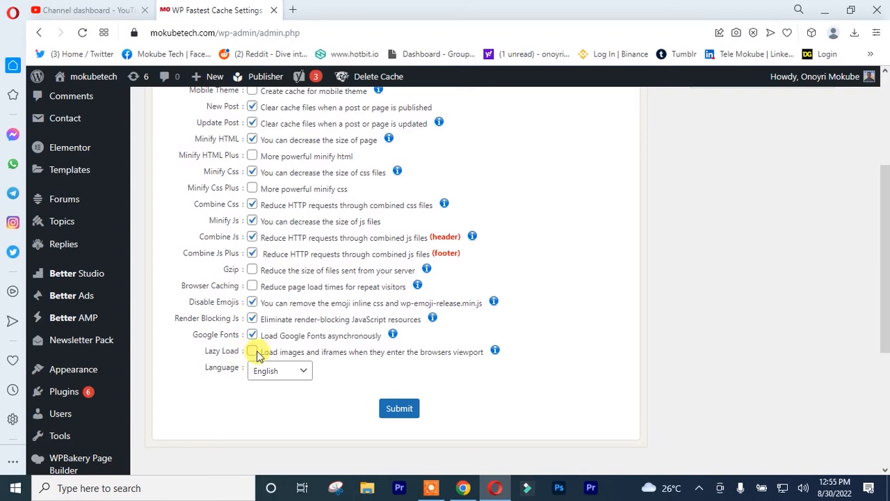
pyautogui.click(252, 350)
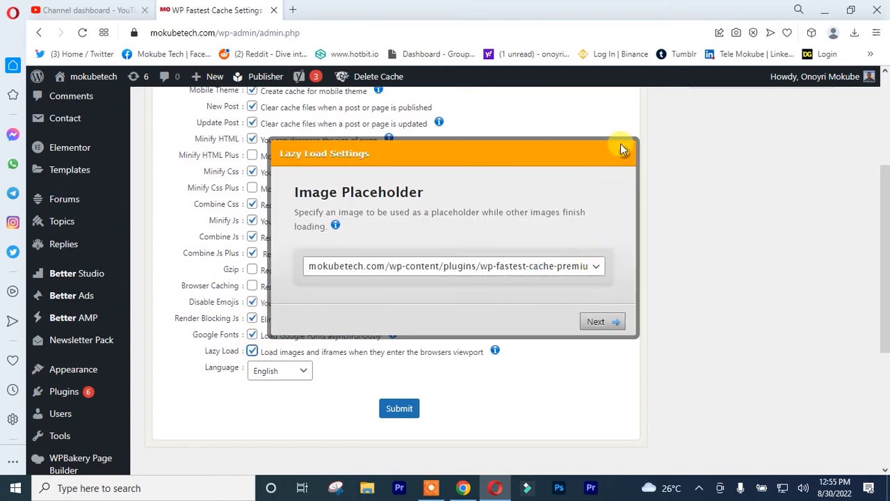
pyautogui.click(623, 147)
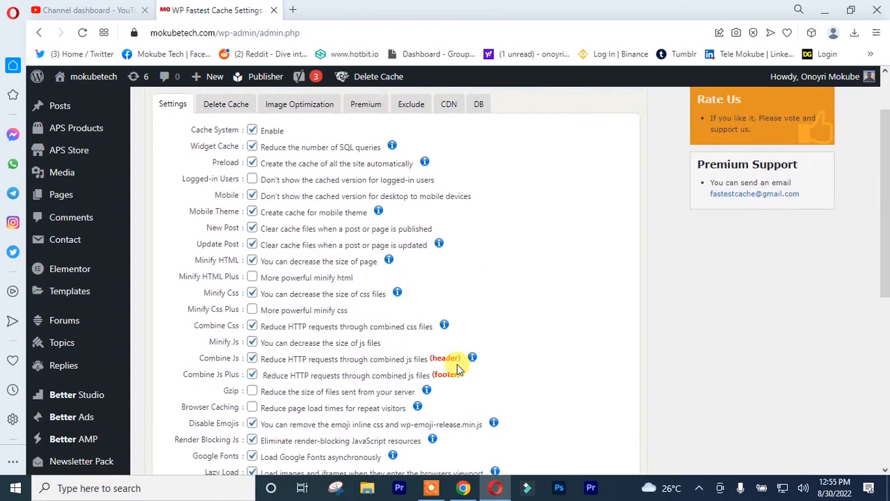
# Save all the cache options with Submit.
pyautogui.scroll(-3)
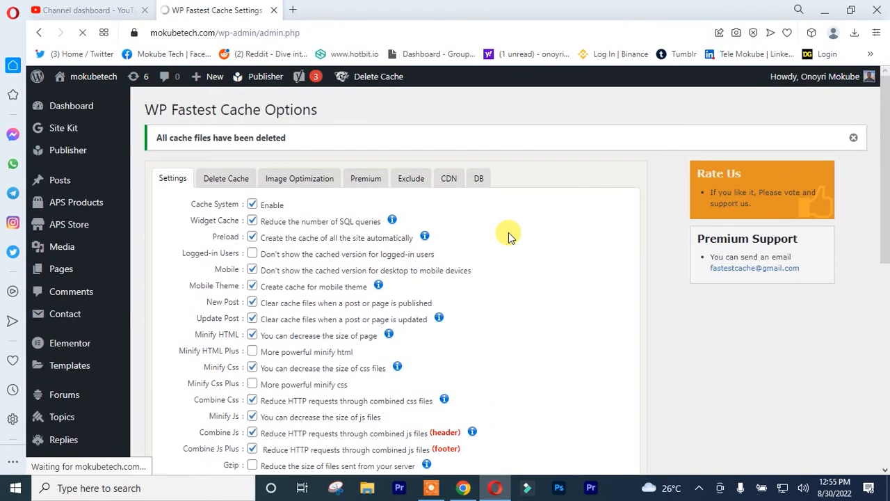
pyautogui.scroll(-3)
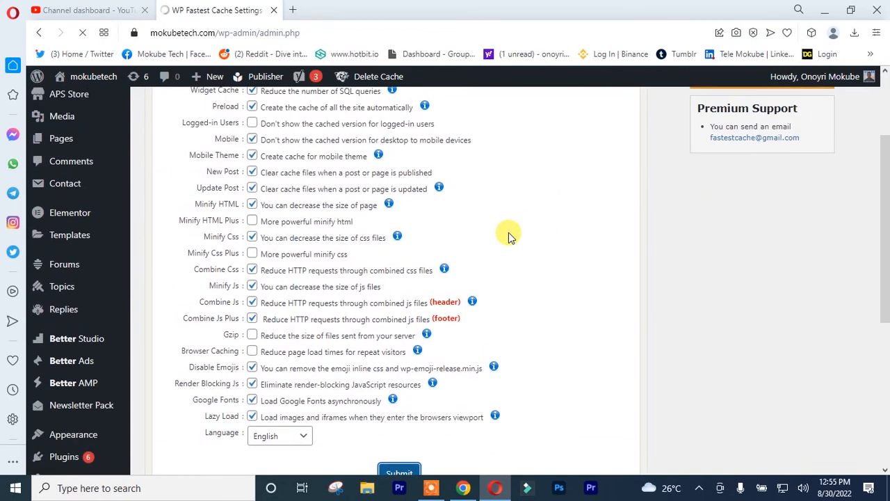
pyautogui.click(399, 471)
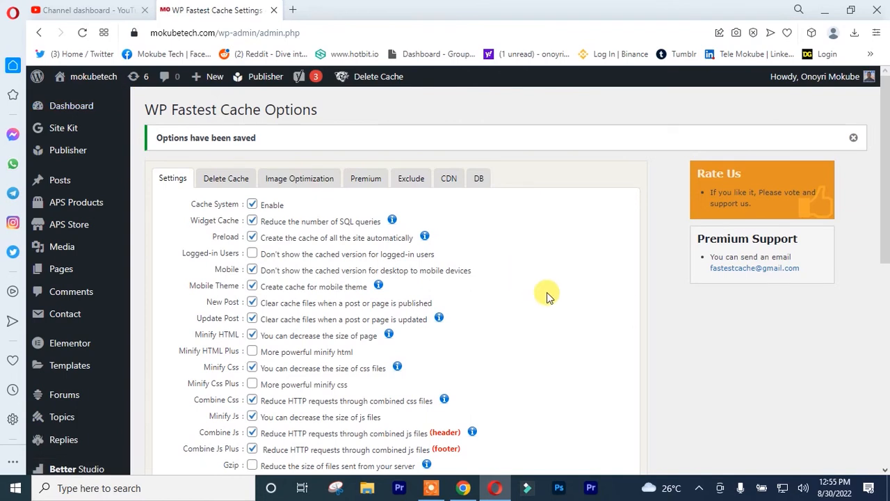
# Open the live site in a new Opera tab and load its Phones listing.
pyautogui.rightClick(93, 77)
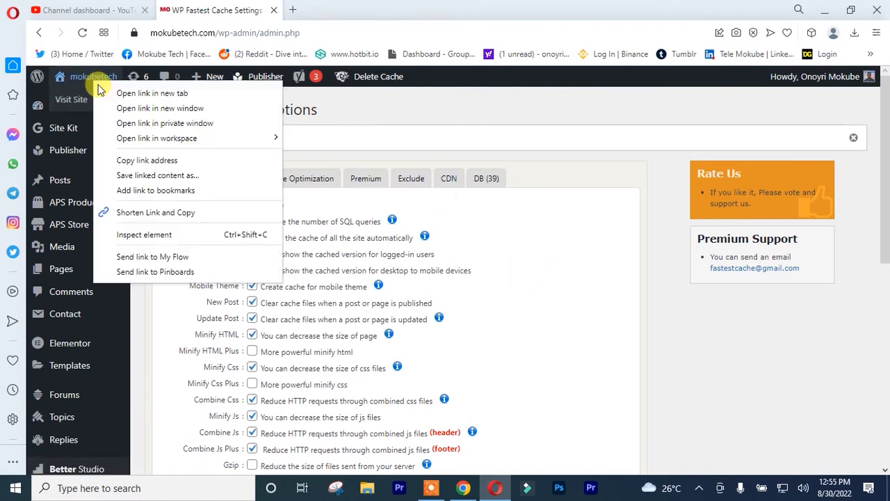
pyautogui.click(152, 92)
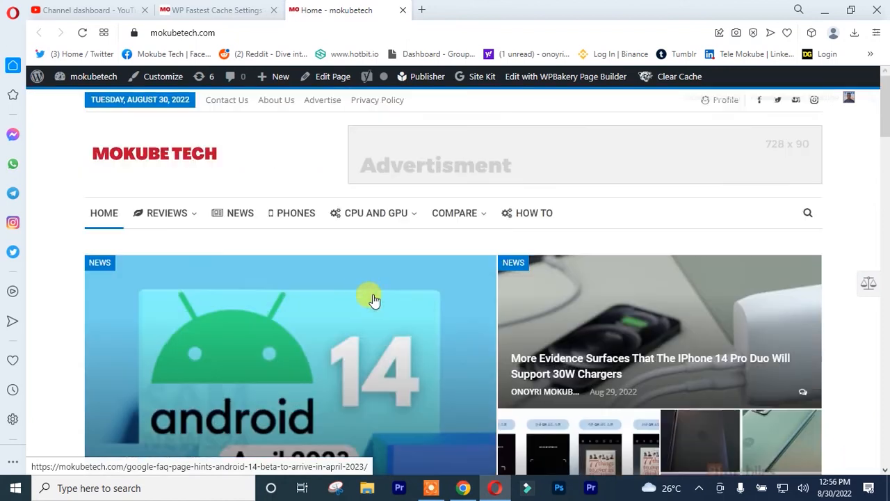
pyautogui.click(295, 212)
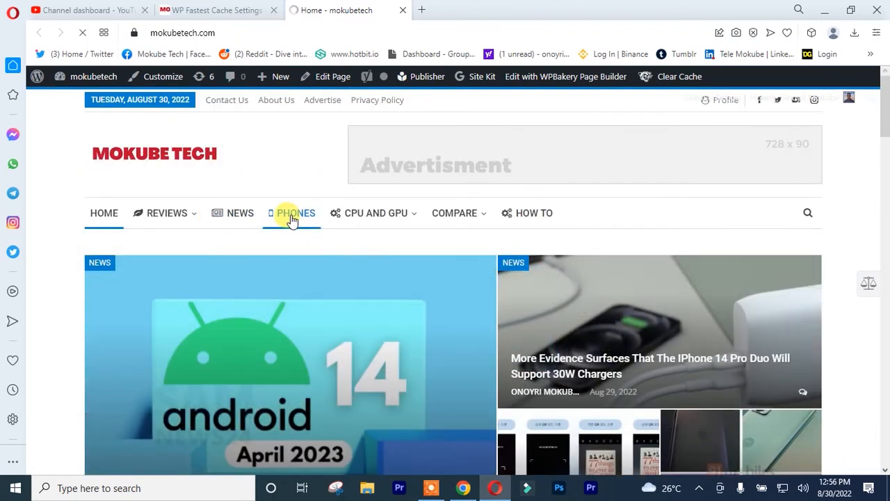
pyautogui.click(297, 212)
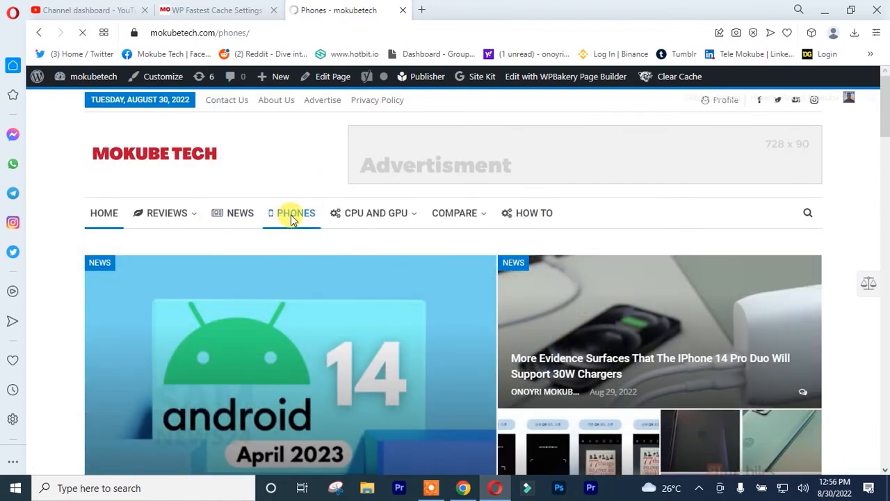
pyautogui.scroll(-3)
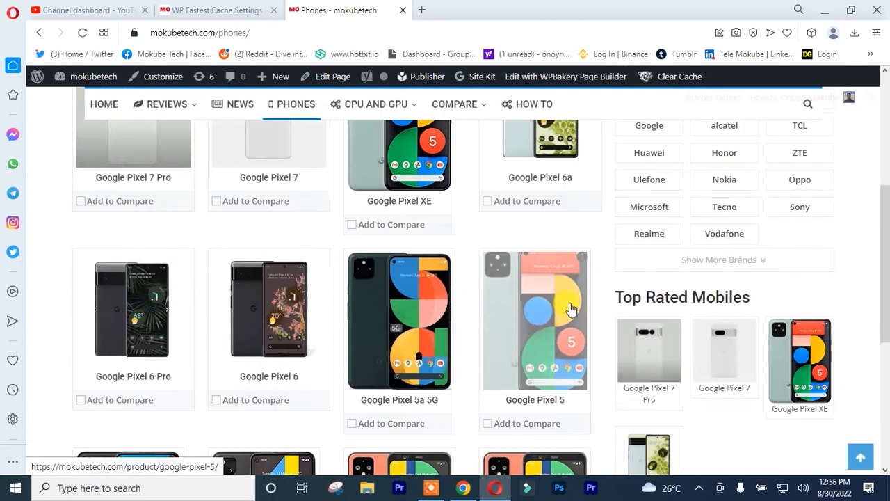
# Return to the WP Fastest Cache Settings tab and scroll through the enabled options.
pyautogui.click(216, 10)
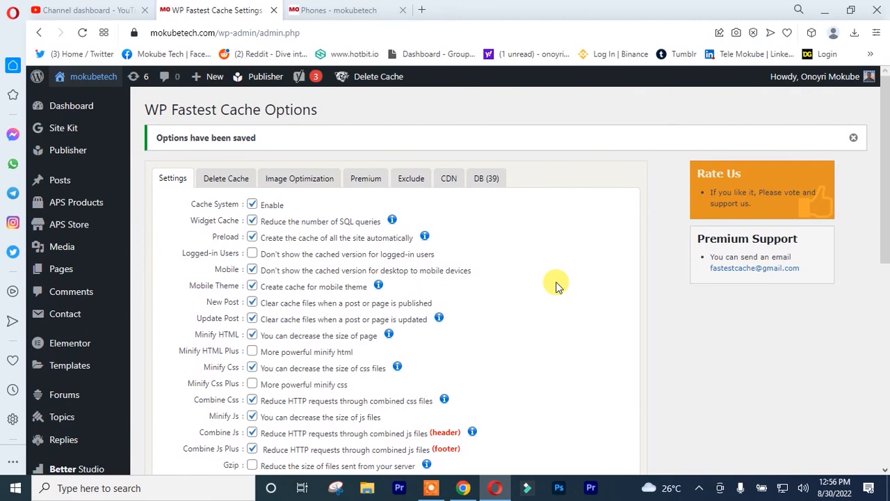
pyautogui.scroll(-3)
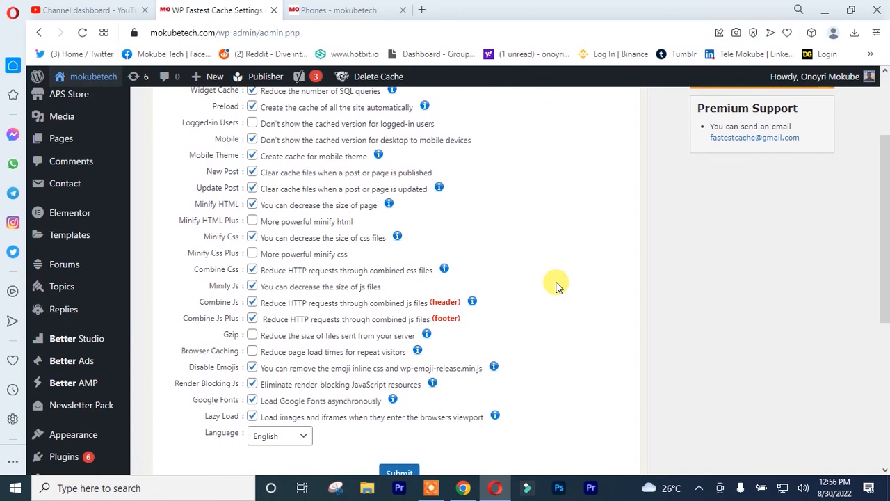
pyautogui.scroll(-3)
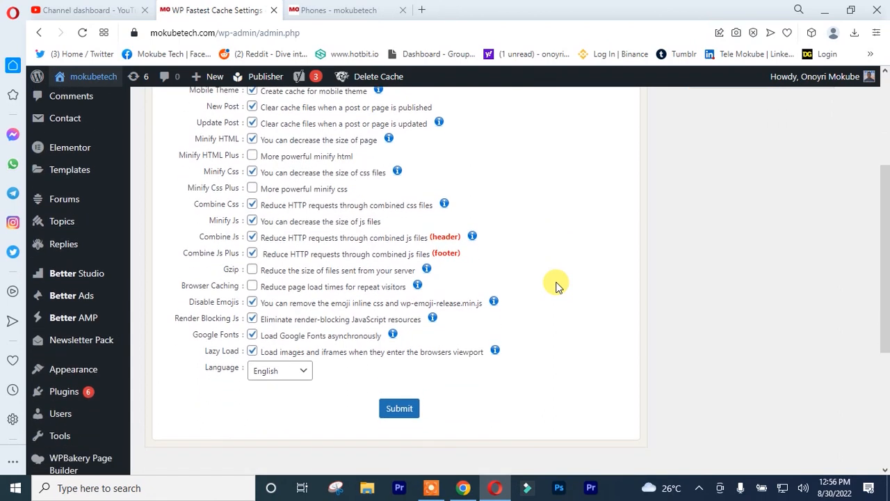